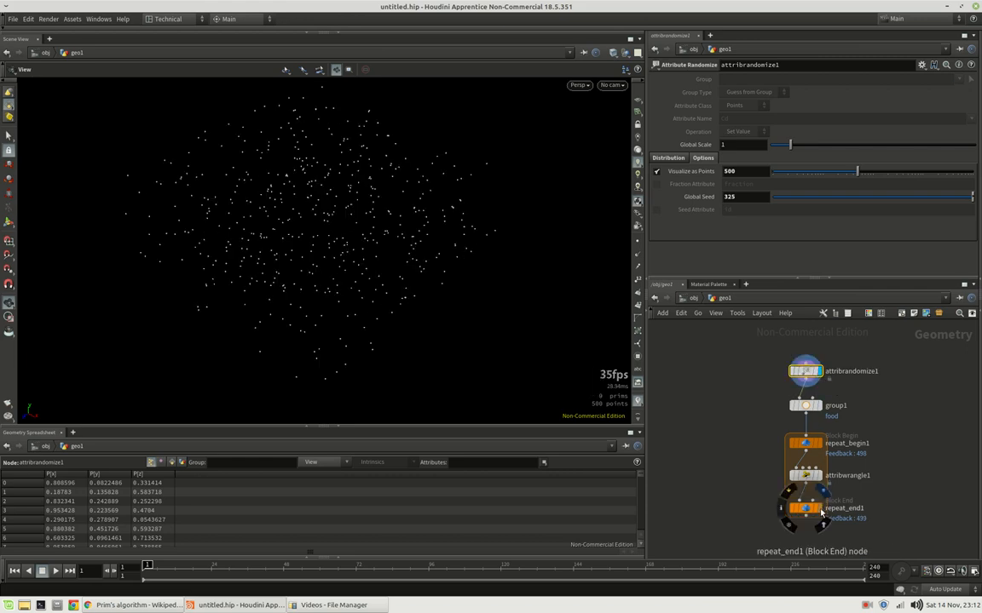
Display repeat_end1 to show the full tree, then lower its Iterations for a partial result
{"action": "left_click", "coordinate": [780, 371]}
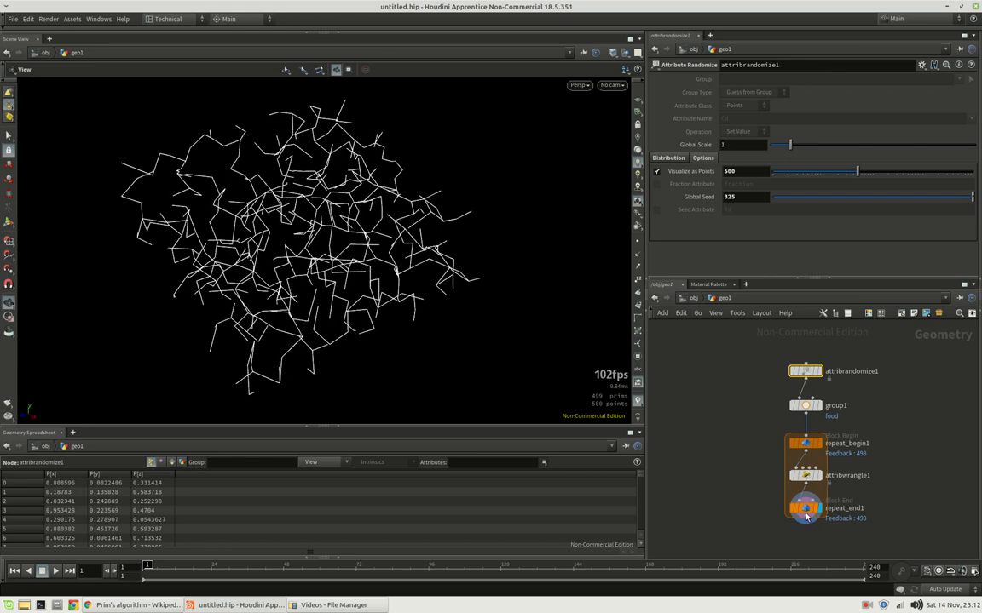
{"action": "left_click", "coordinate": [804, 507]}
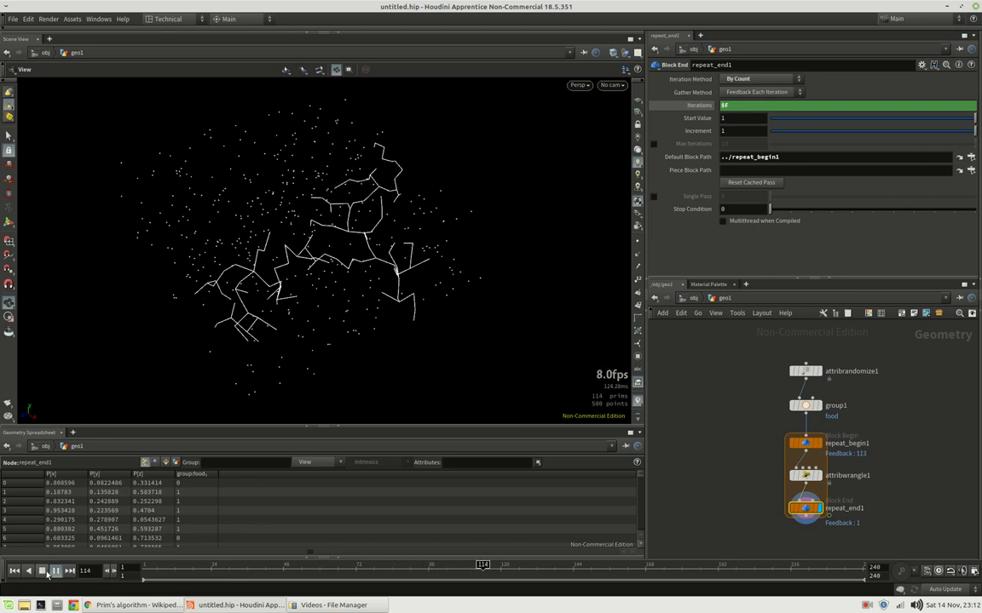
Start a new scene and set the Attribute Randomize to 333 points with scale 0.3
{"action": "left_click", "coordinate": [13, 19]}
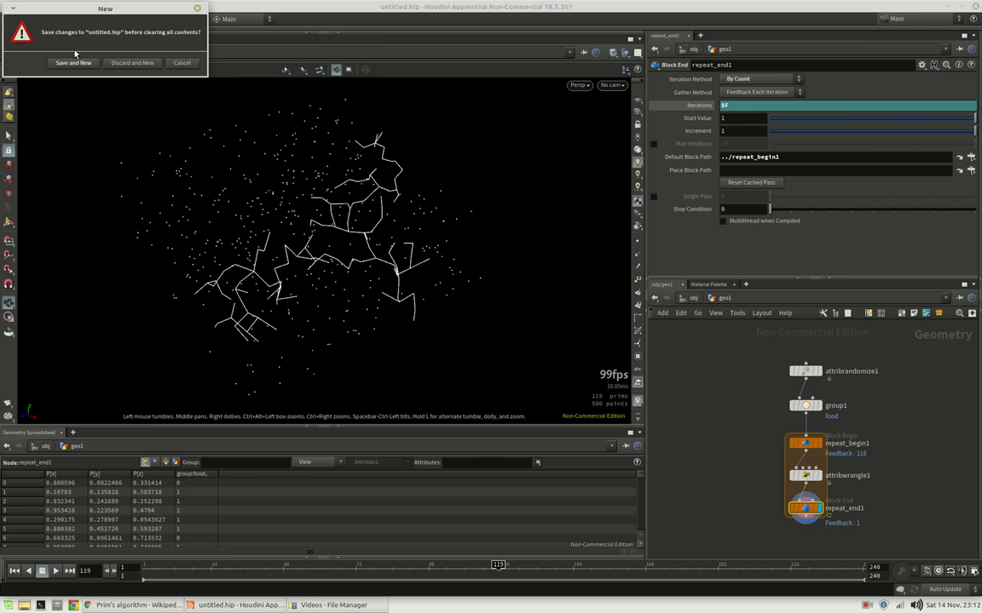
{"action": "left_click", "coordinate": [133, 61]}
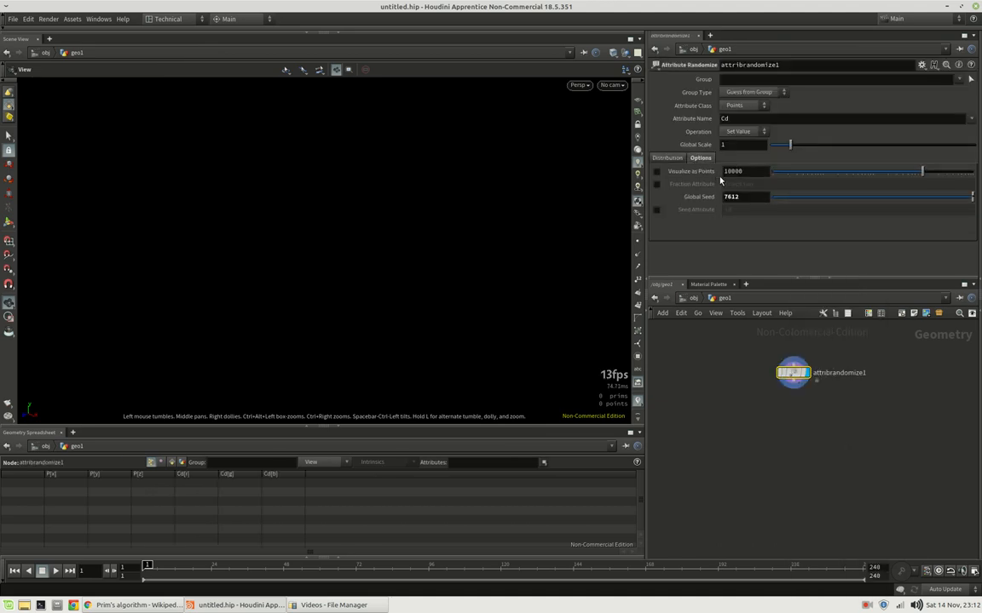
{"action": "left_click", "coordinate": [656, 170]}
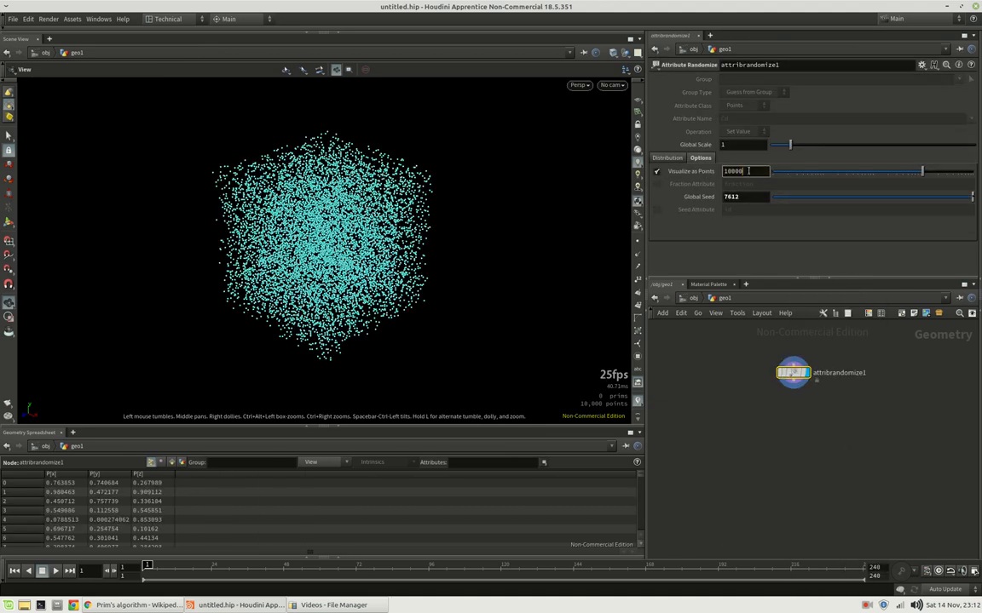
{"action": "type", "text": "333"}
{"action": "type", "text": "0.9"}
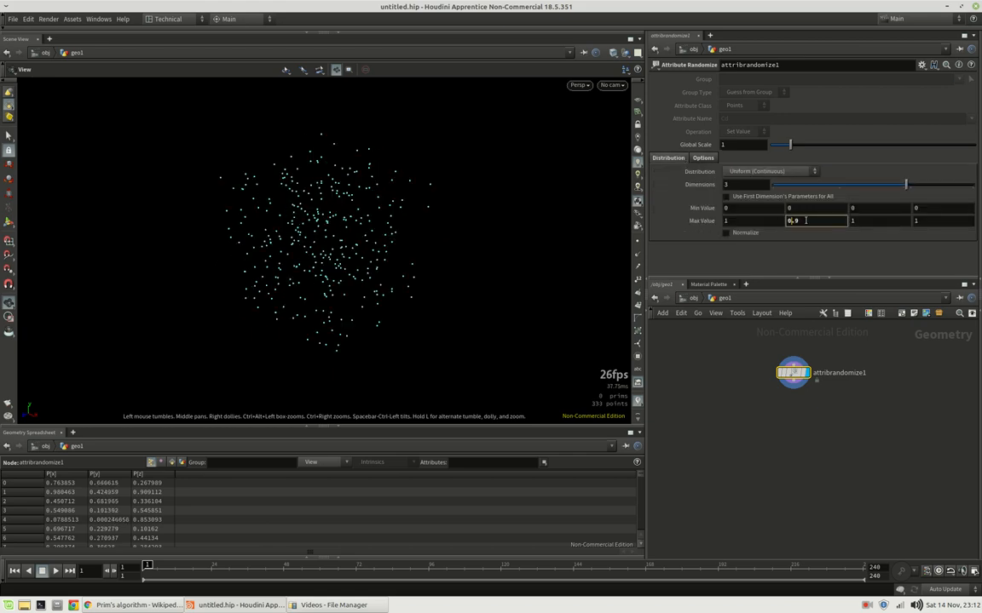
{"action": "type", "text": "0.3"}
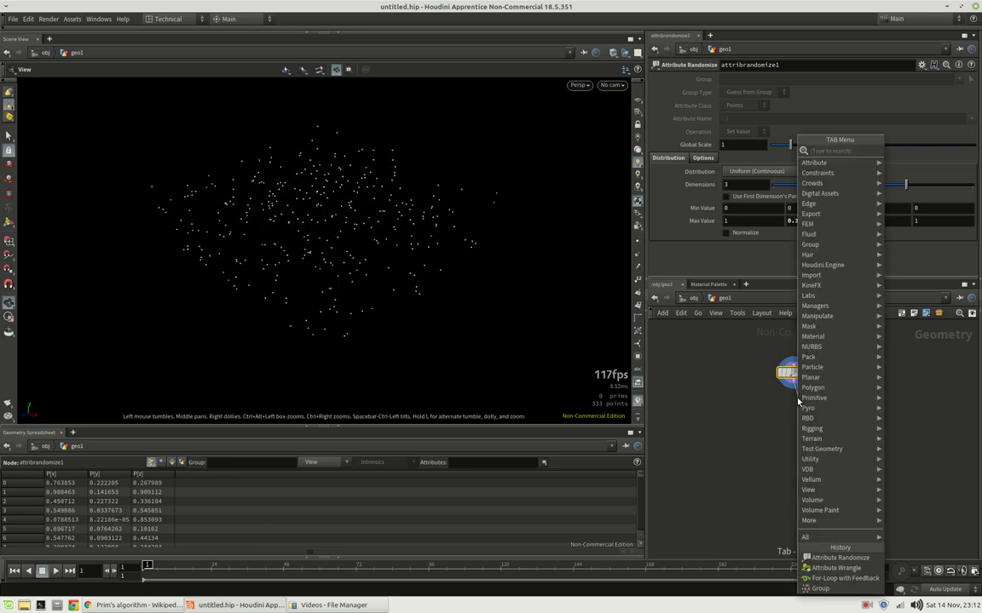
Add a point Group node named Food after the scatter
{"action": "left_click", "coordinate": [821, 588]}
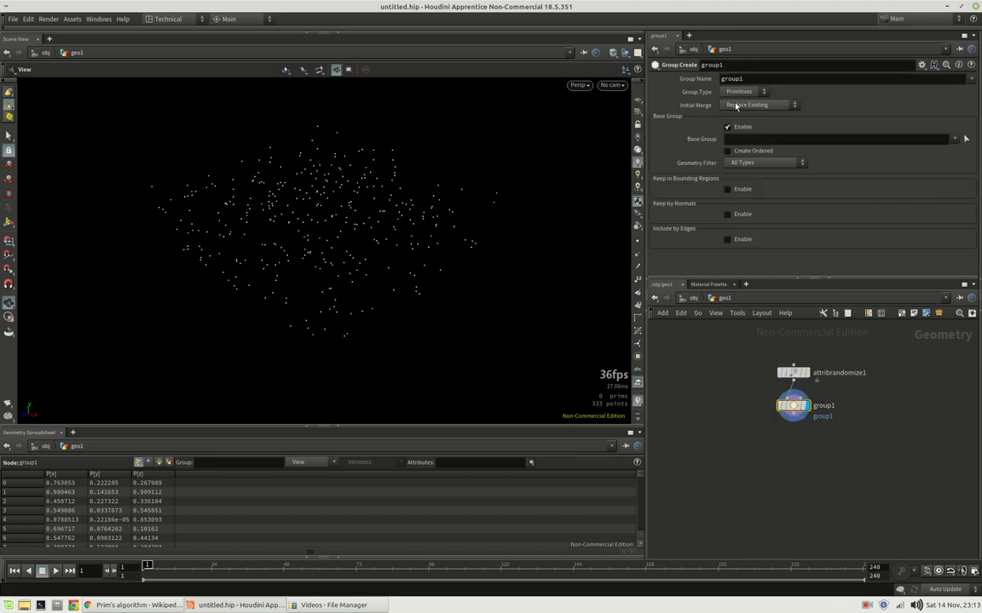
{"action": "left_click", "coordinate": [738, 92]}
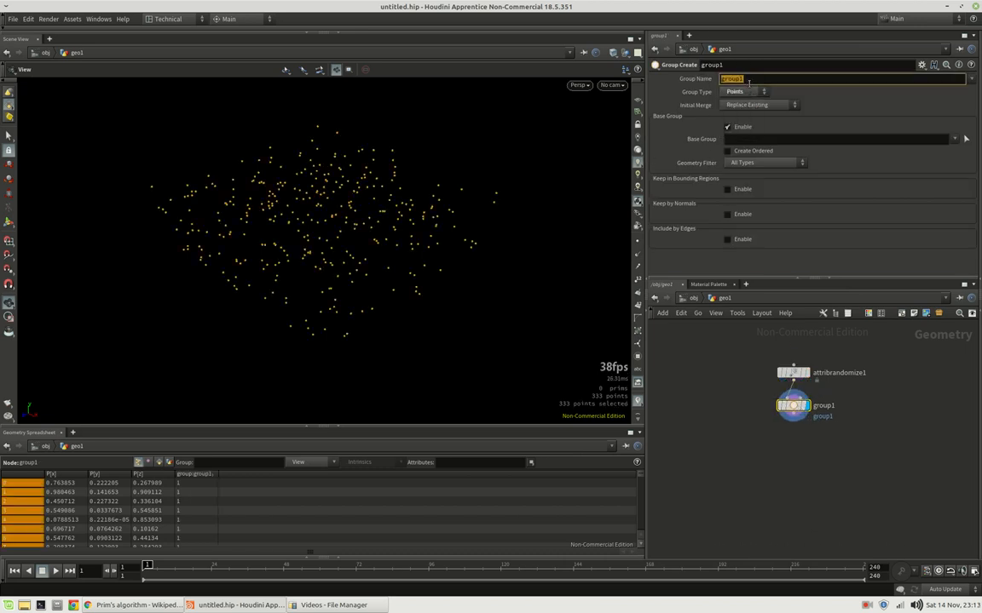
{"action": "type", "text": "Food"}
{"action": "left_click", "coordinate": [841, 138]}
{"action": "type", "text": "!0"}
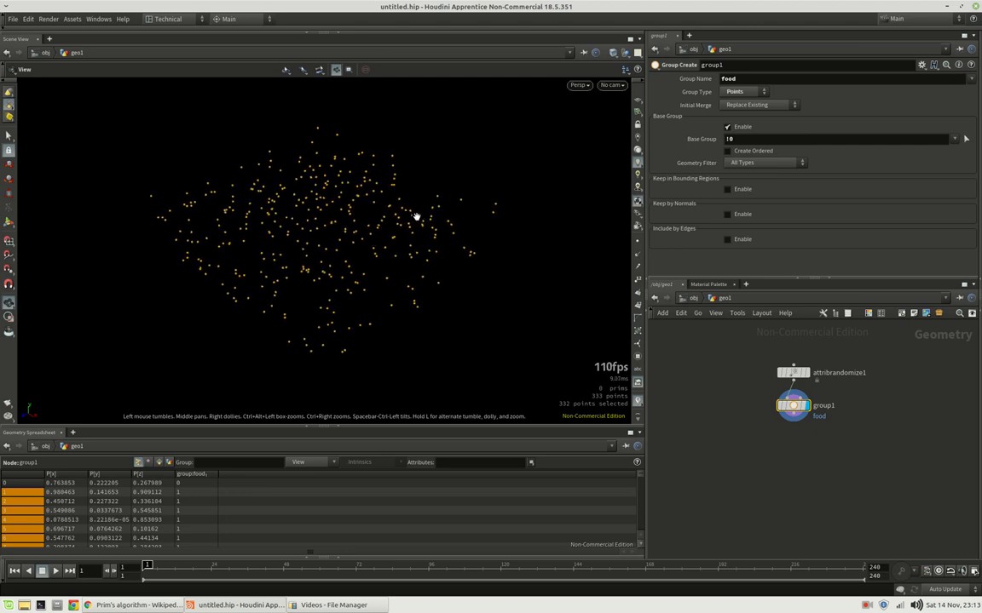
{"action": "mouse_move", "coordinate": [415, 206]}
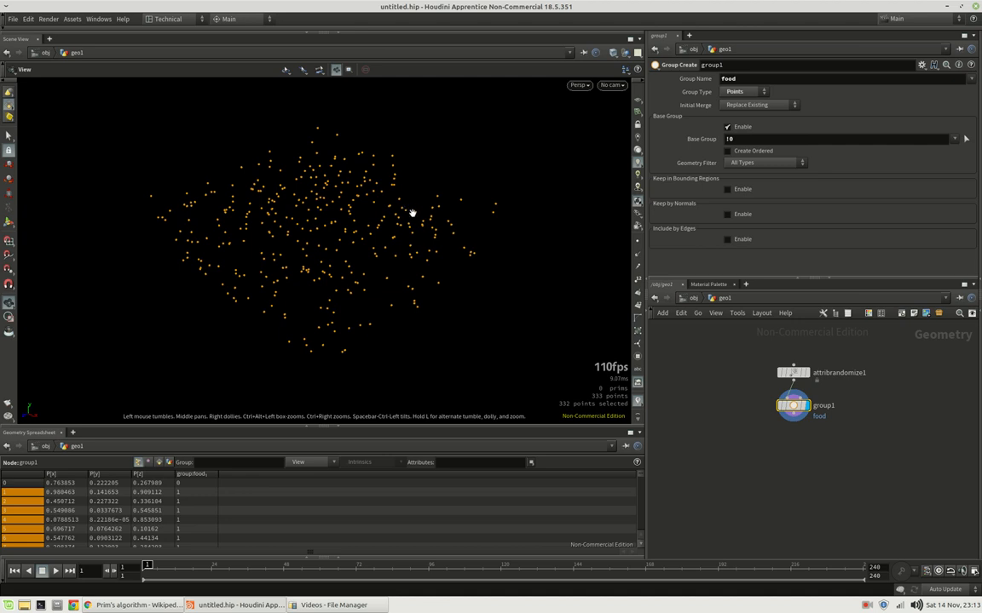
{"action": "mouse_move", "coordinate": [409, 224]}
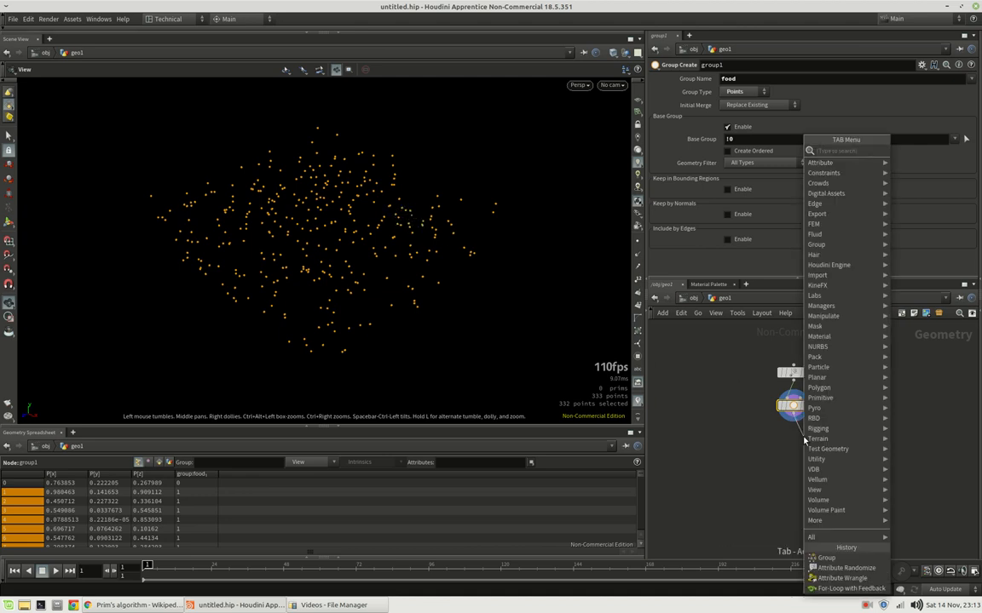
Add a feedback For-Loop after the group with Iterations set to npoints(0)-1
{"action": "left_click", "coordinate": [850, 588]}
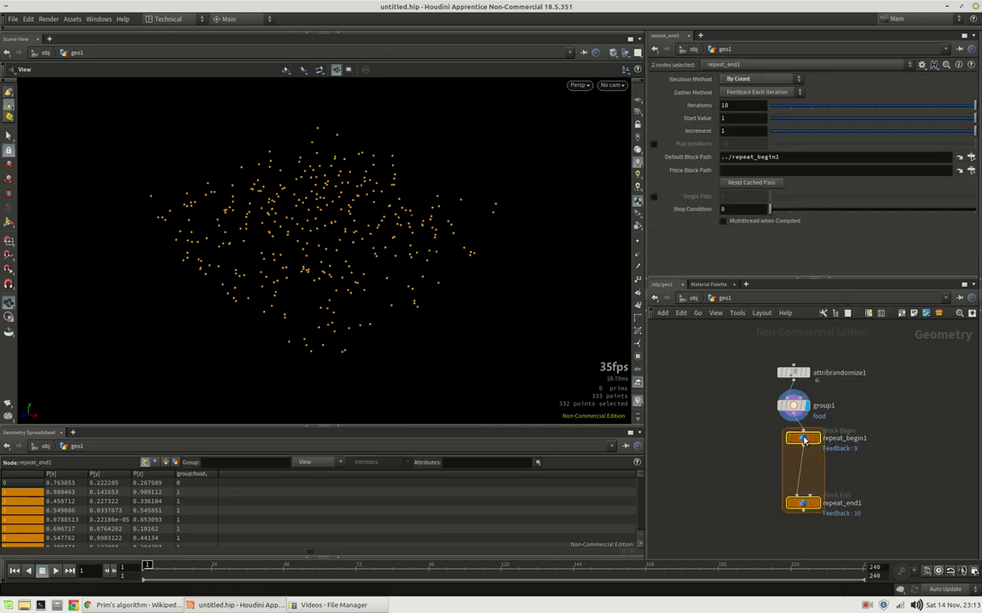
{"action": "mouse_move", "coordinate": [416, 222]}
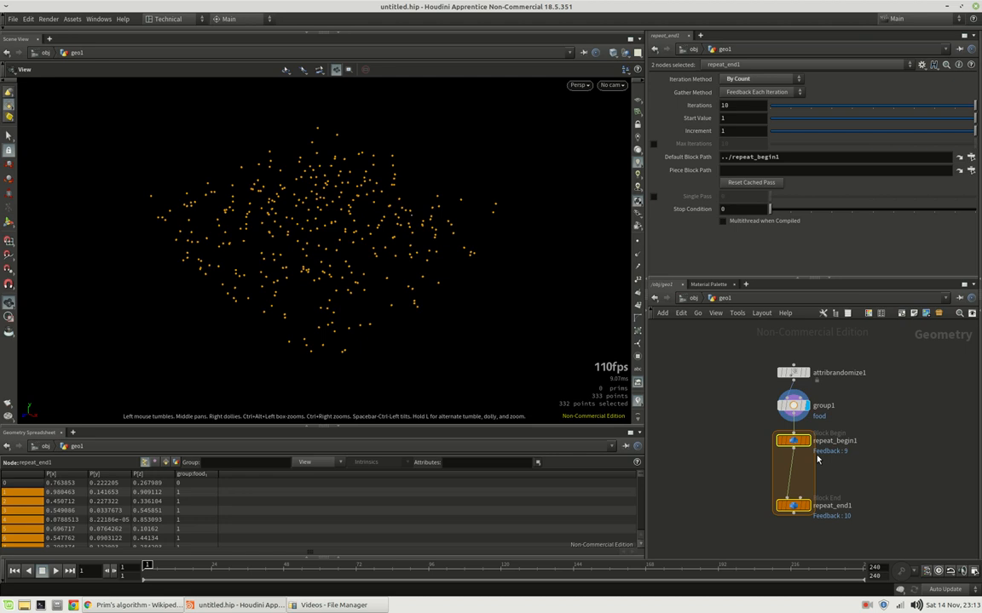
{"action": "left_click", "coordinate": [792, 440]}
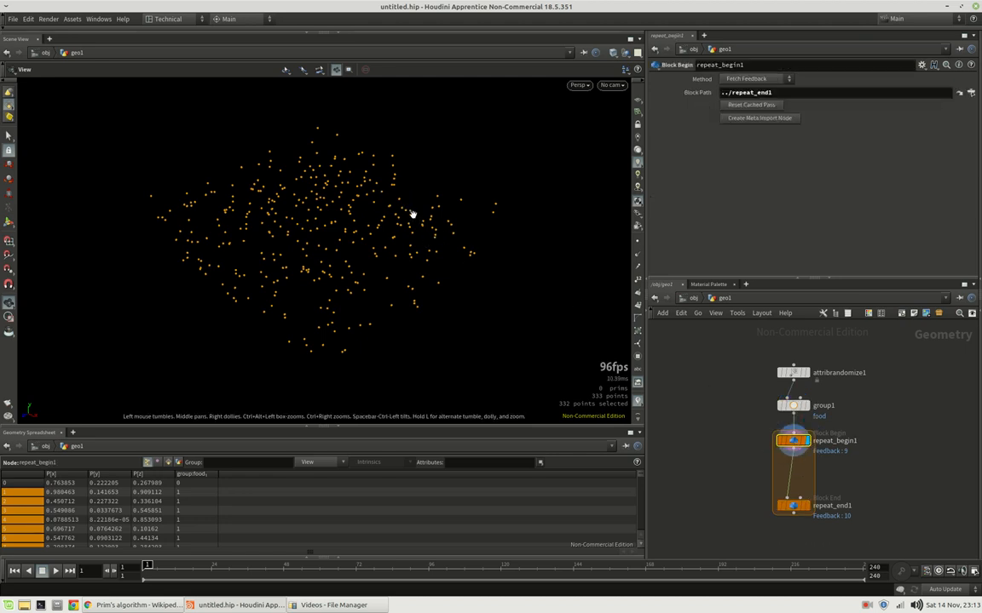
{"action": "mouse_move", "coordinate": [405, 209]}
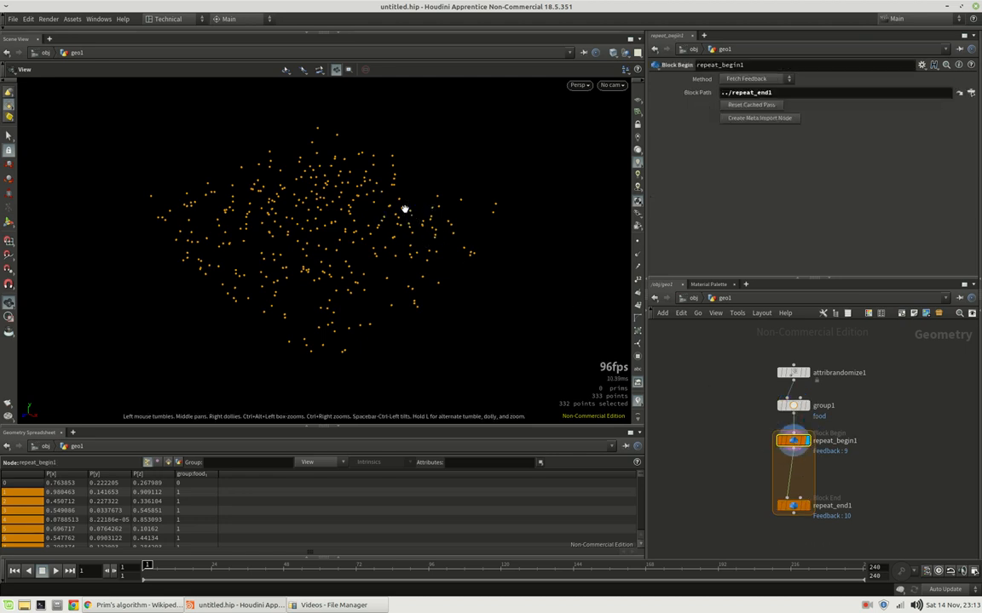
{"action": "mouse_move", "coordinate": [430, 209]}
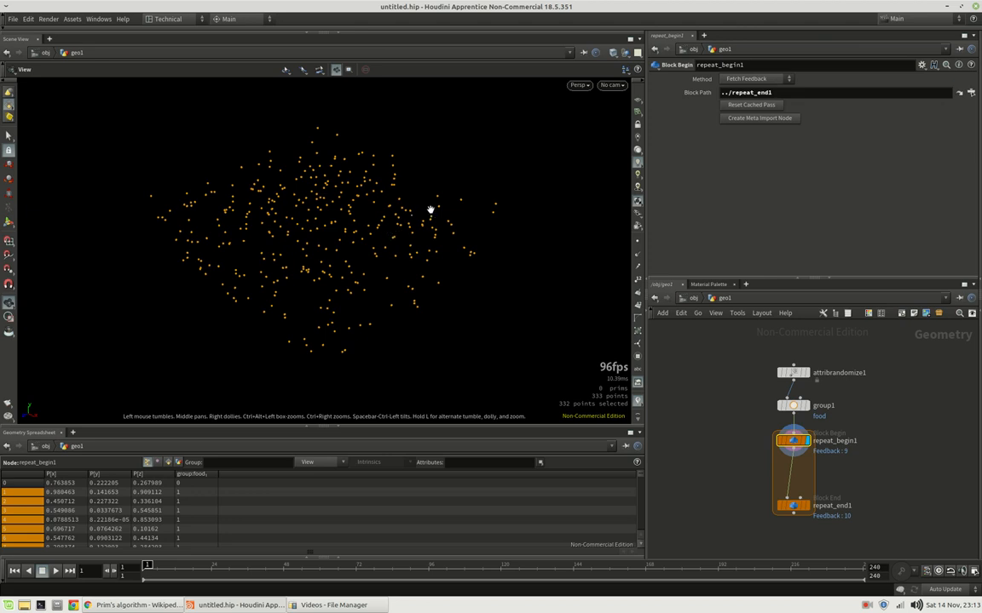
{"action": "mouse_move", "coordinate": [382, 242]}
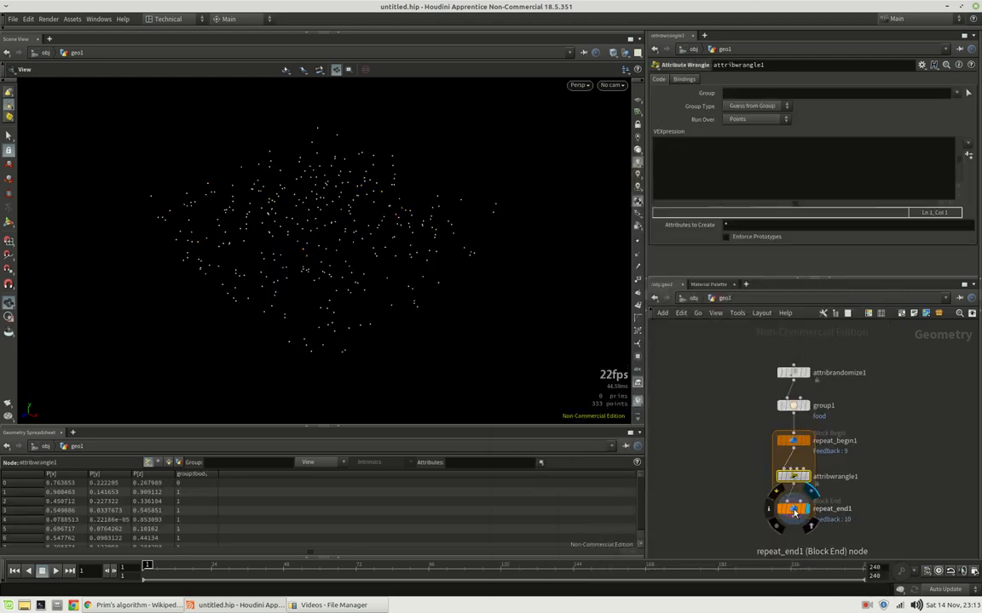
{"action": "left_click", "coordinate": [792, 508]}
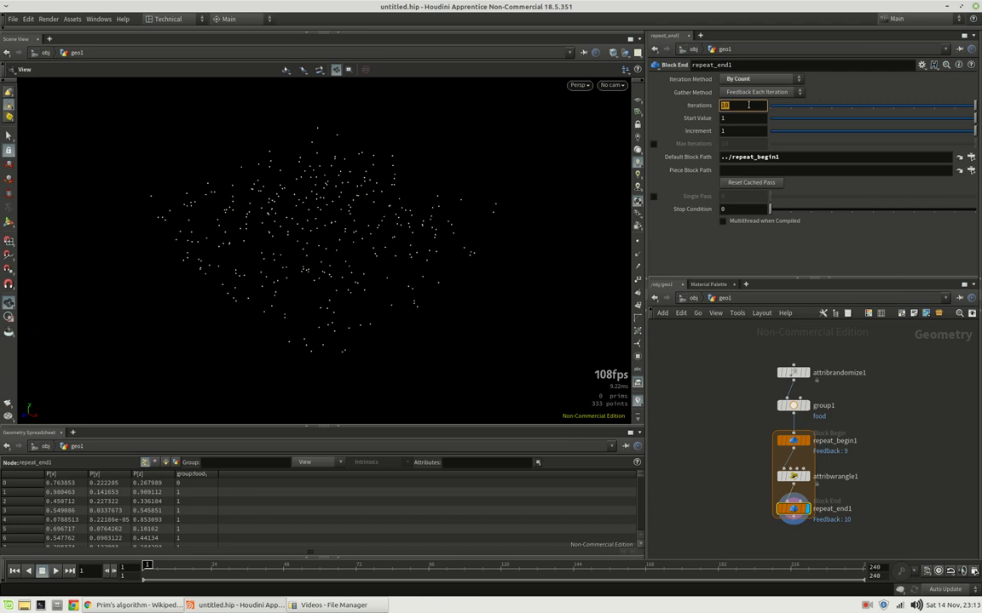
{"action": "type", "text": "npoints("}
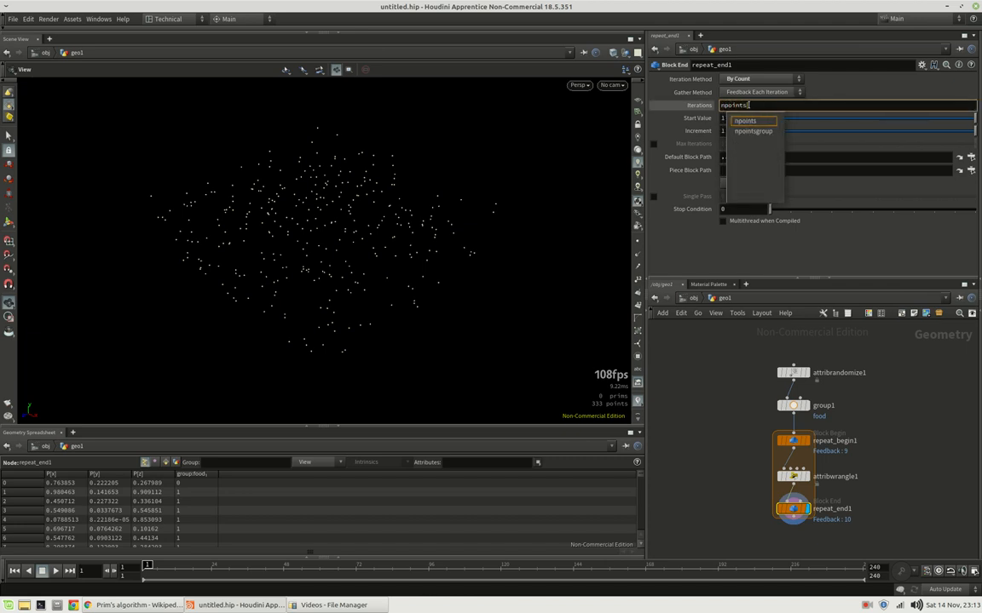
{"action": "left_click", "coordinate": [745, 119]}
{"action": "type", "text": "(0) - 1"}
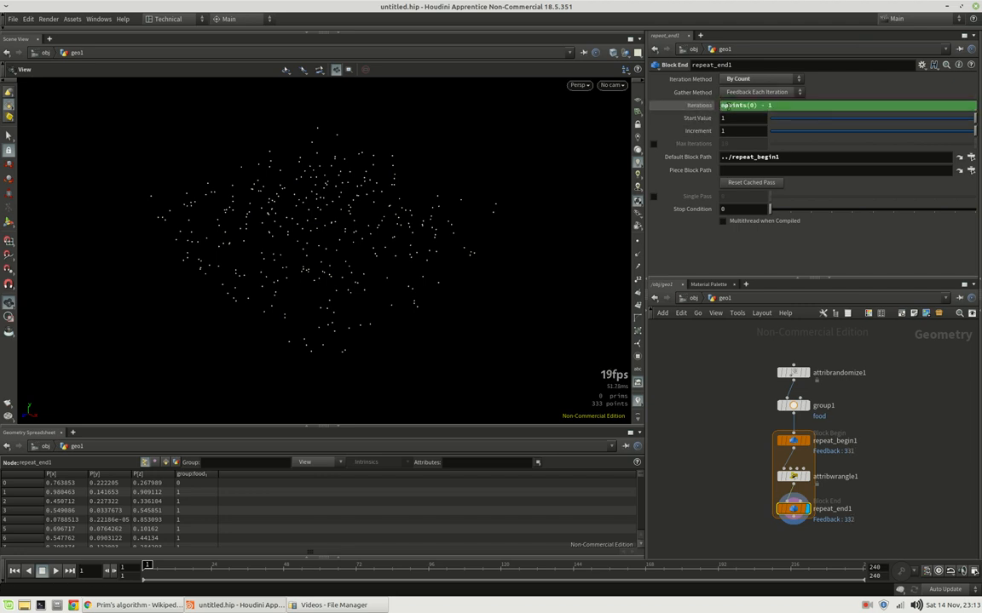
{"action": "left_click", "coordinate": [792, 477]}
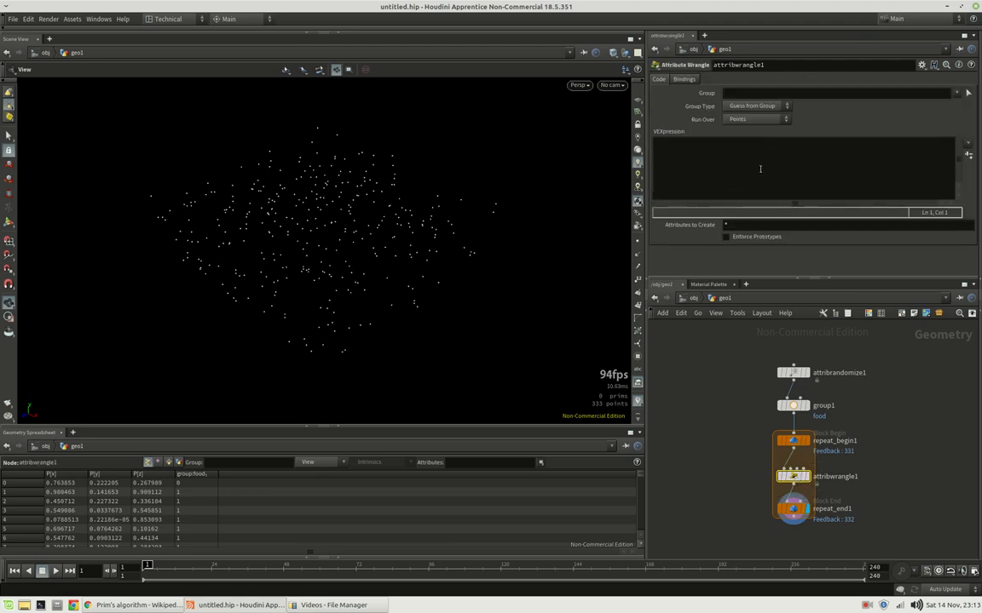
{"action": "left_click", "coordinate": [754, 119]}
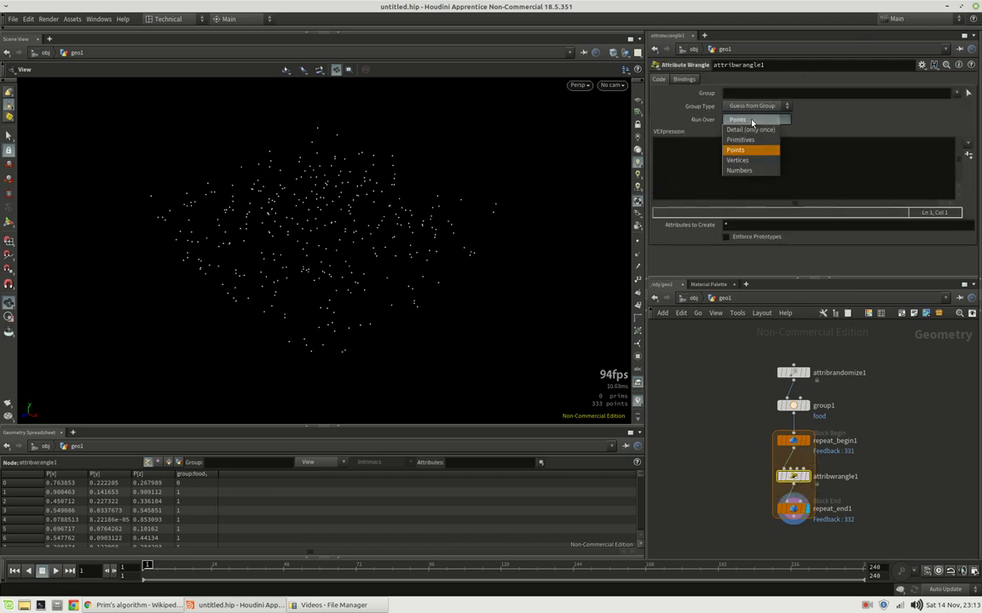
{"action": "left_click", "coordinate": [736, 150]}
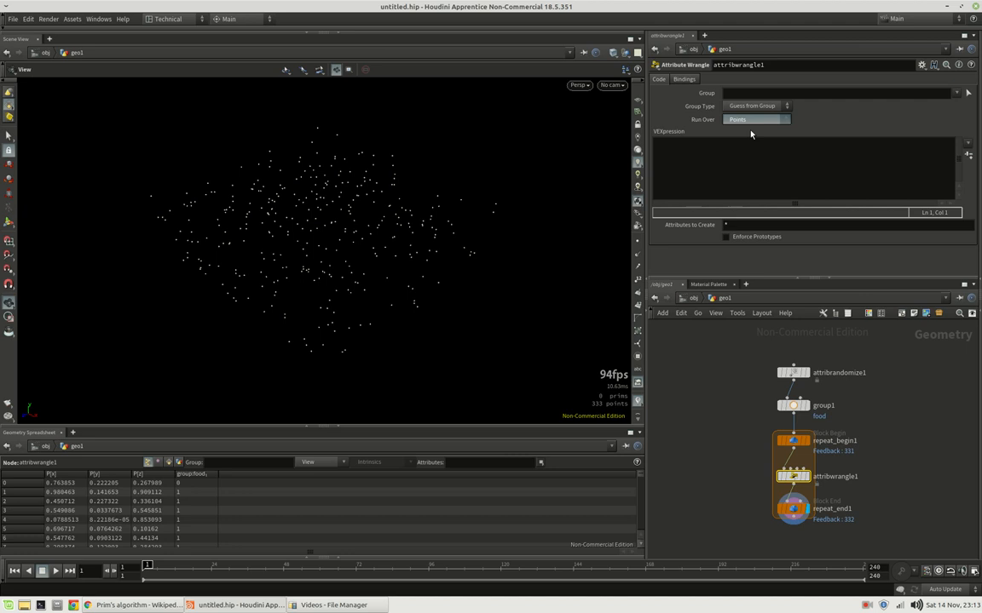
{"action": "left_click", "coordinate": [755, 120]}
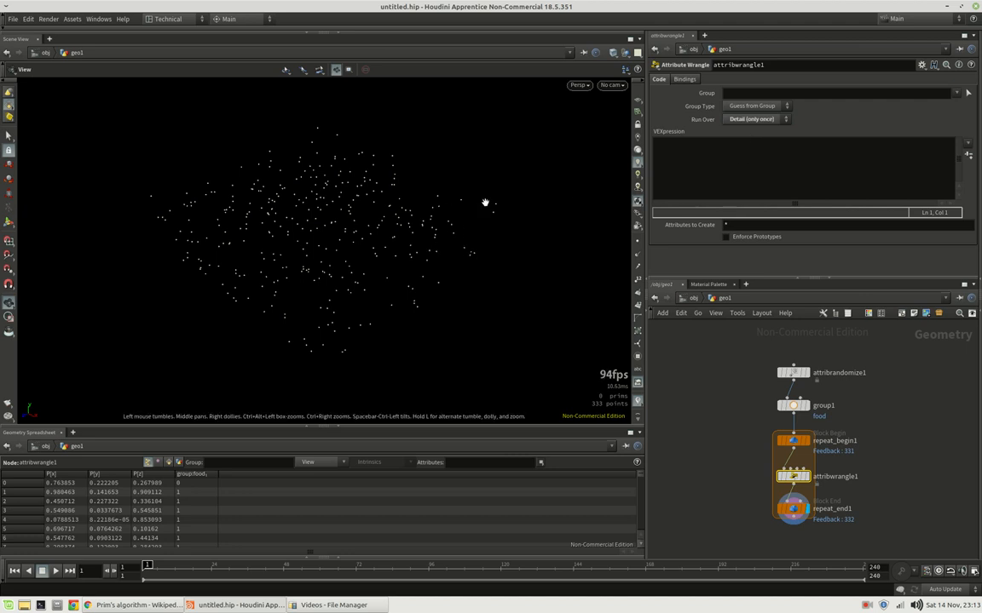
{"action": "mouse_move", "coordinate": [513, 233]}
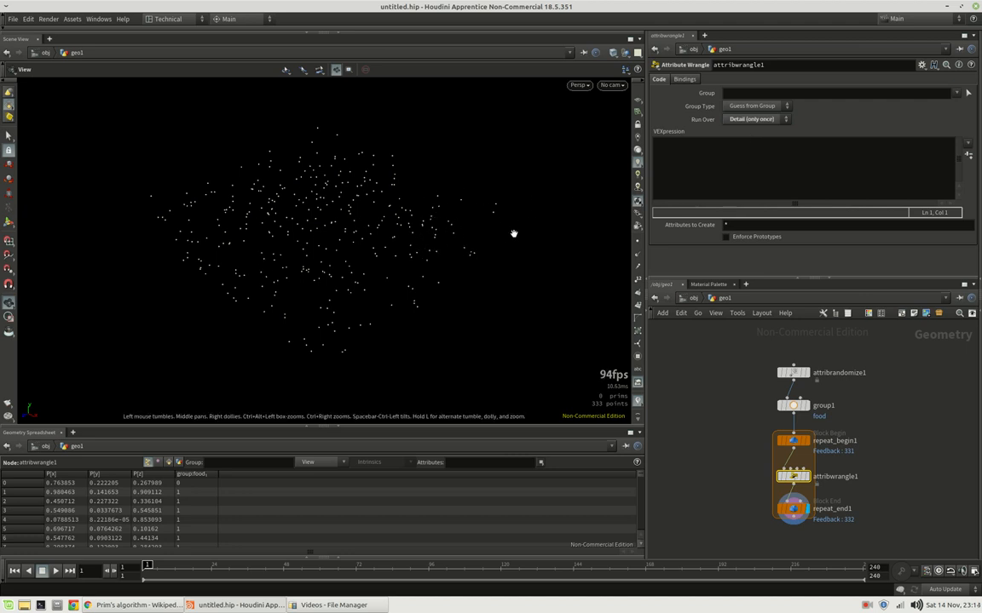
{"action": "mouse_move", "coordinate": [455, 225]}
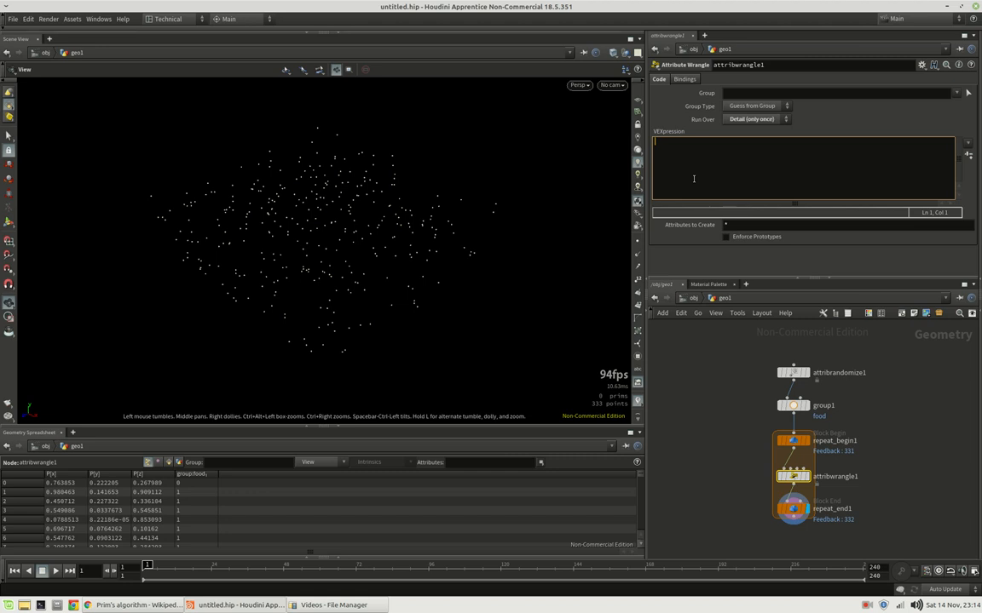
Write VEX gathering the 'food' group via expandpointgroup and start a foreach over its points
{"action": "type", "text": "int pts[] ="}
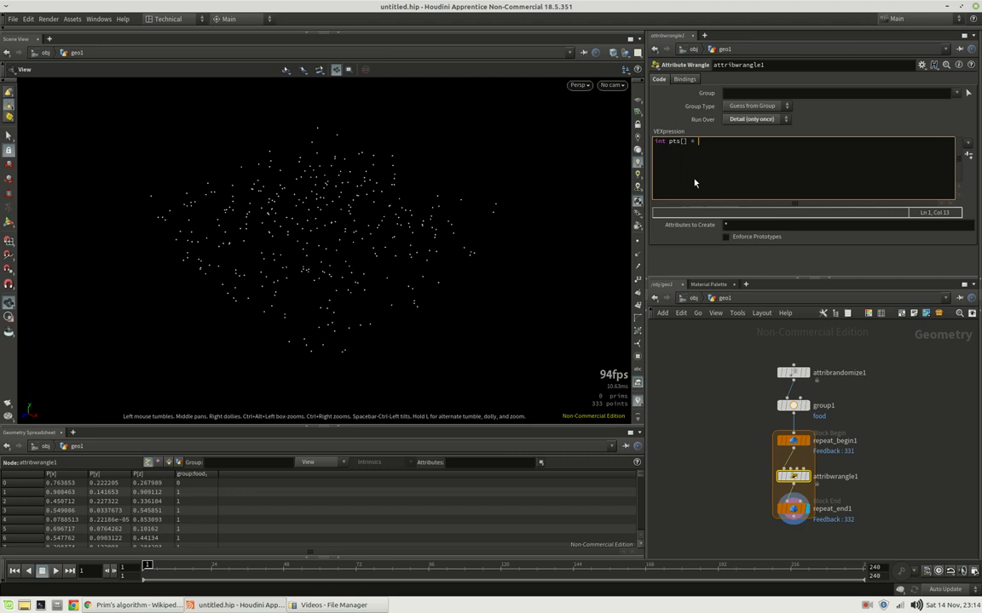
{"action": "type", "text": "expandpointgroup"}
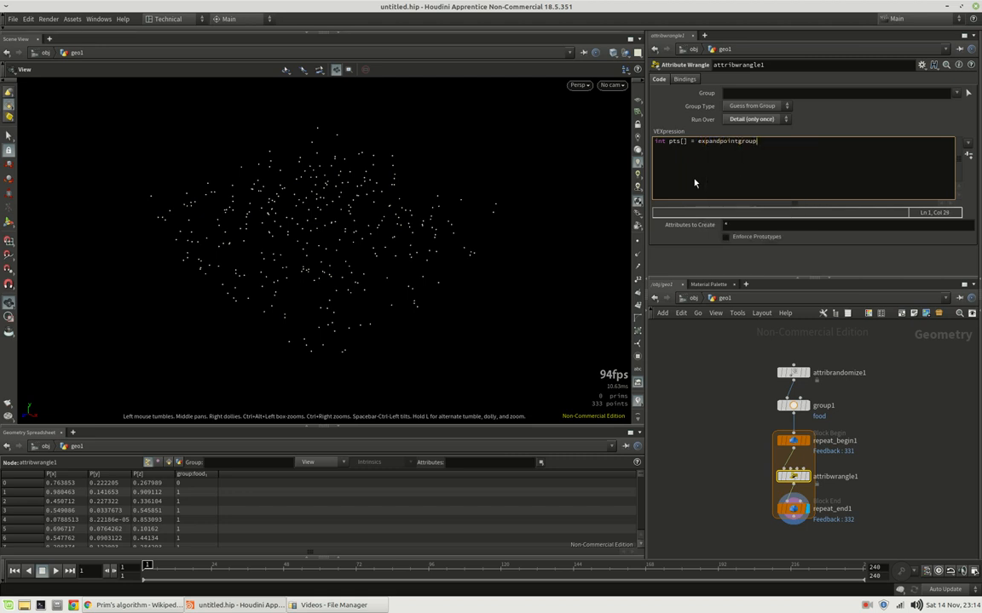
{"action": "type", "text": "(0,"}
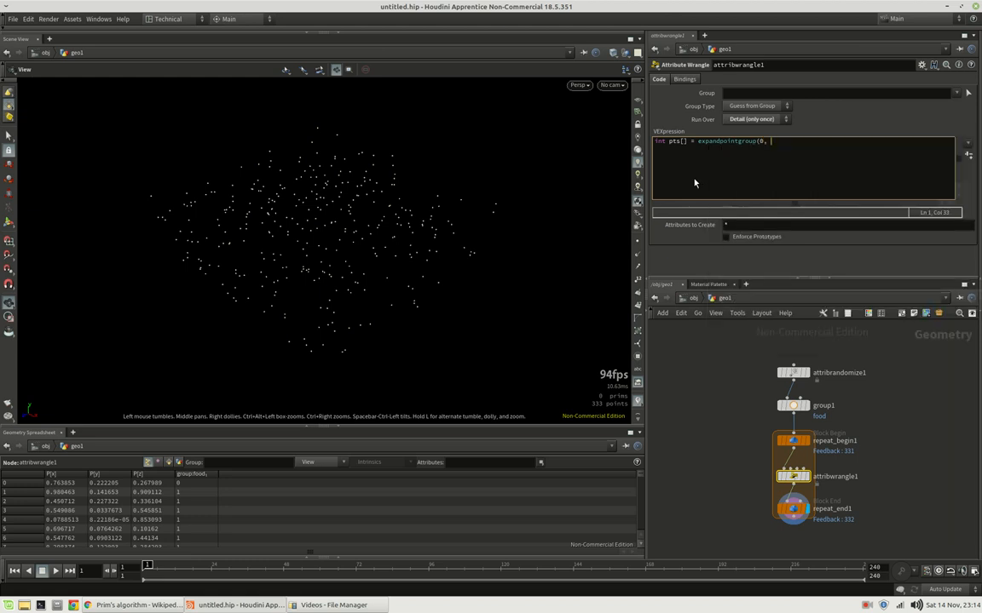
{"action": "type", "text": "'food');"}
{"action": "type", "text": "in"}
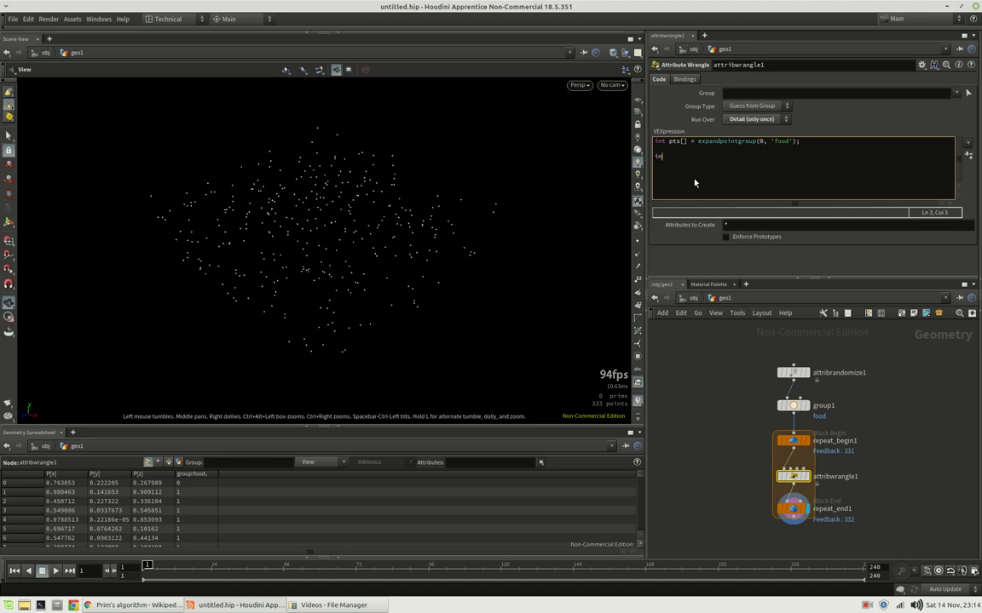
{"action": "type", "text": "foreach(int p"}
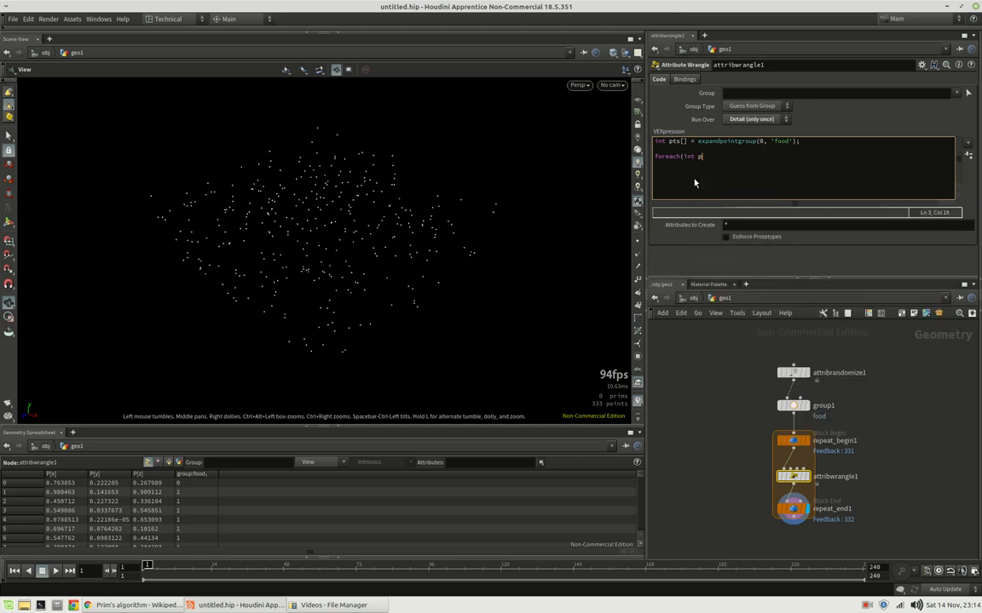
{"action": "type", "text": "t; pts"}
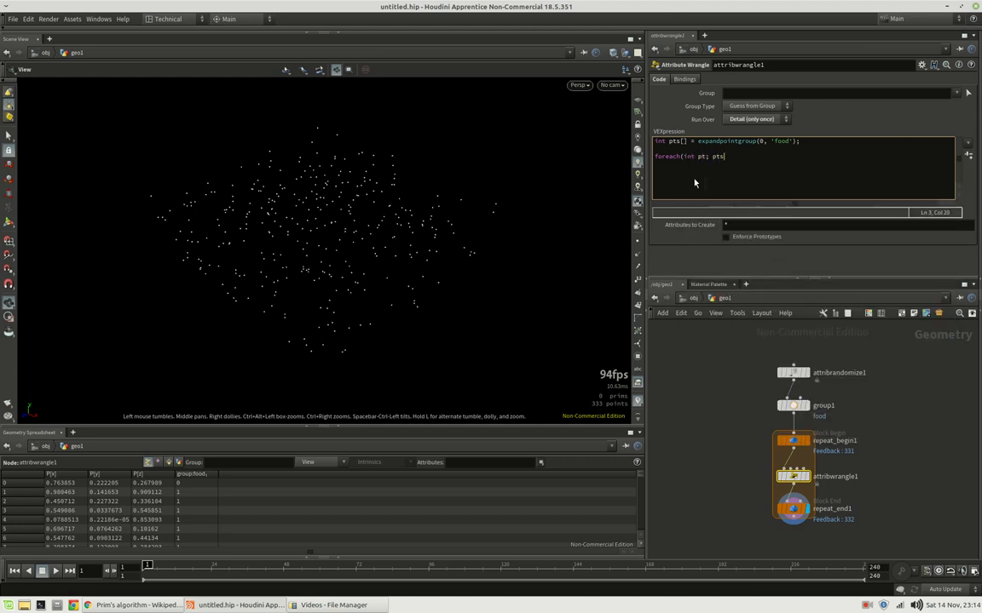
{"action": "type", "text": "){"}
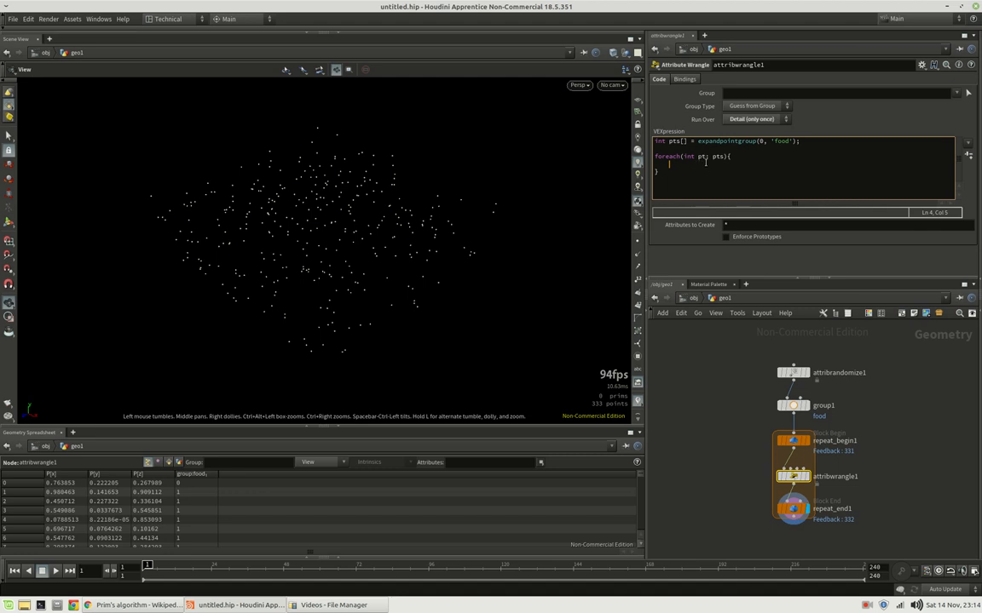
Inside the loop, fetch each point's position and find its nearest point with nearpoint
{"action": "type", "text": "vector"}
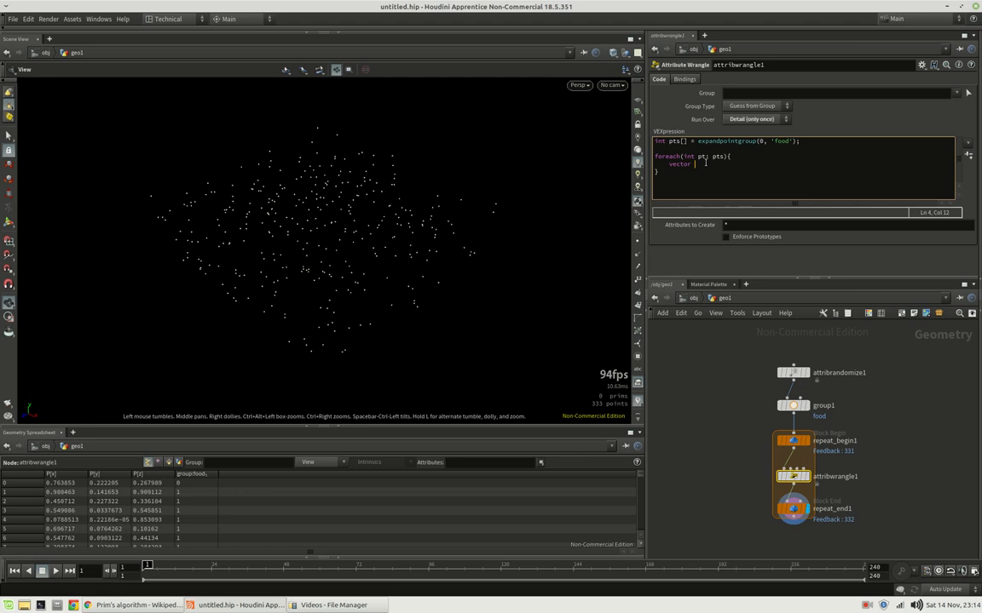
{"action": "type", "text": "pos ="}
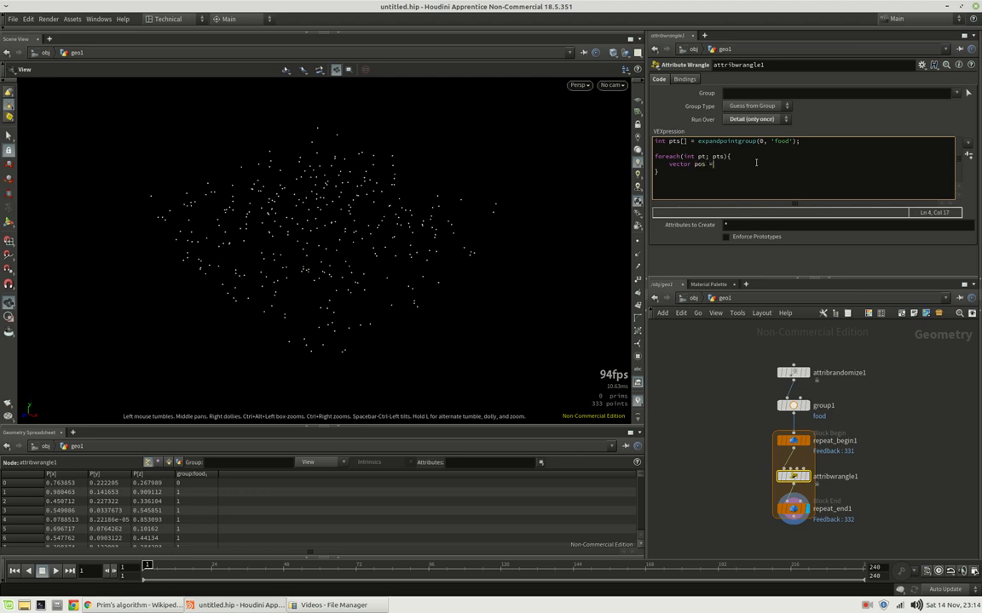
{"action": "type", "text": "point(0, 'P',"}
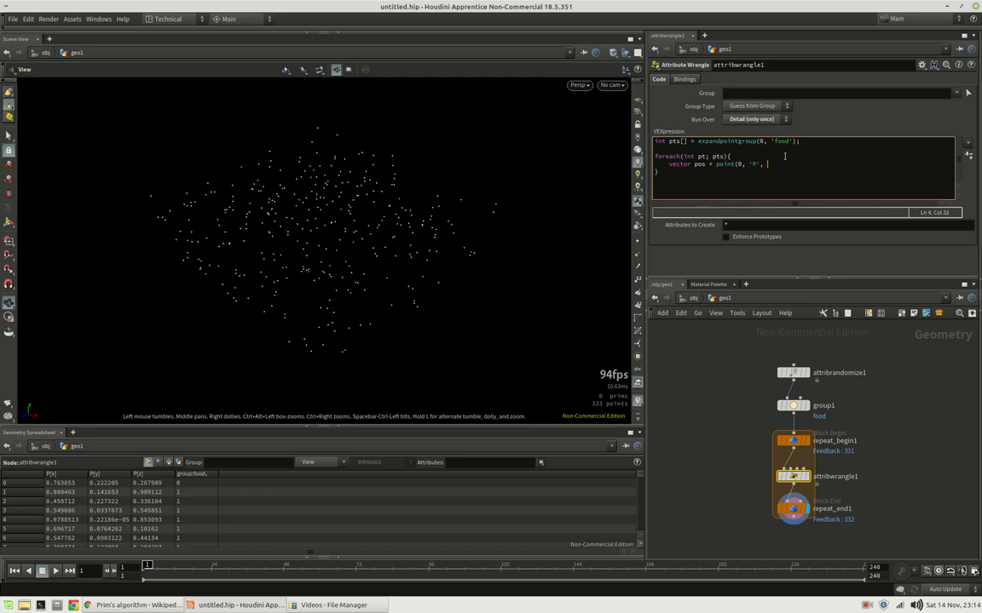
{"action": "type", "text": "pt);"}
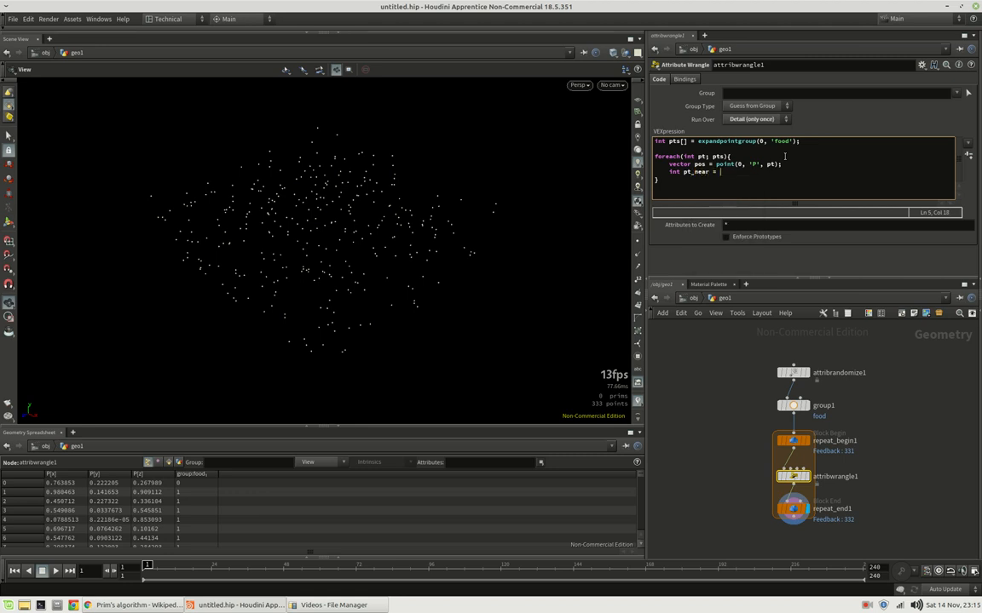
{"action": "type", "text": "pt"}
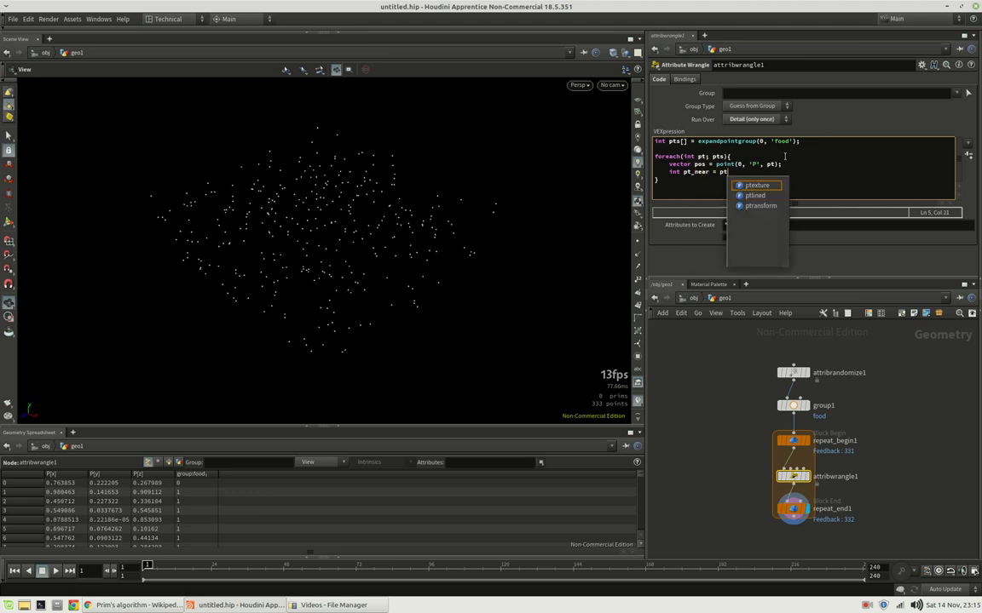
{"action": "type", "text": "nearpoint(0, '!food',"}
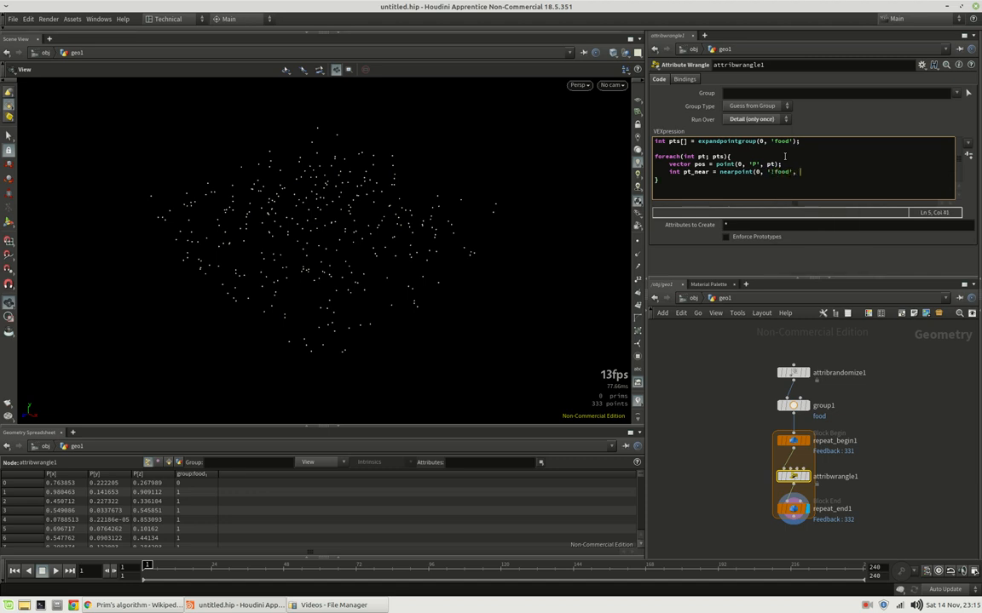
{"action": "type", "text": "p"}
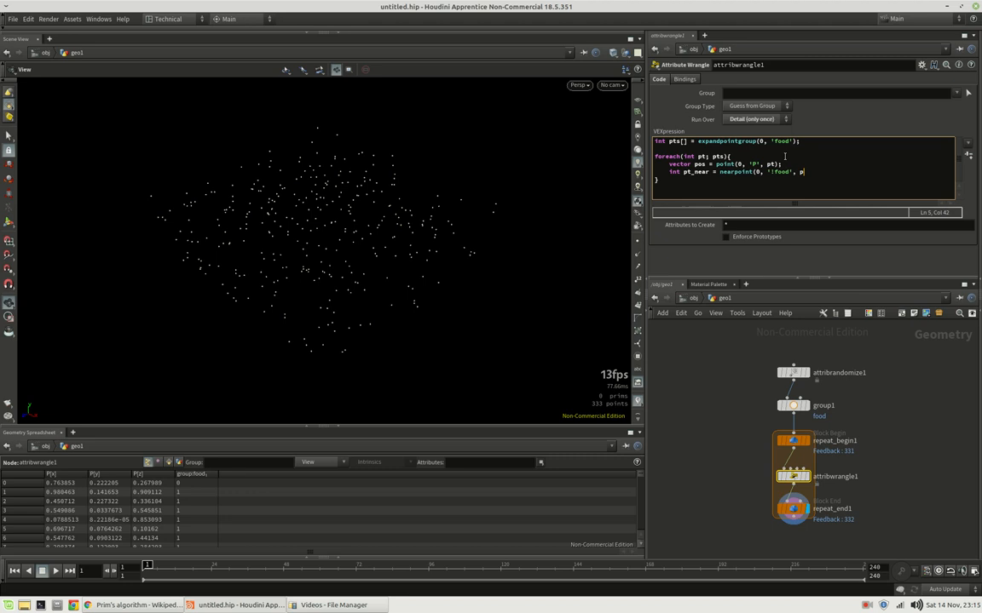
{"action": "type", "text": "os);"}
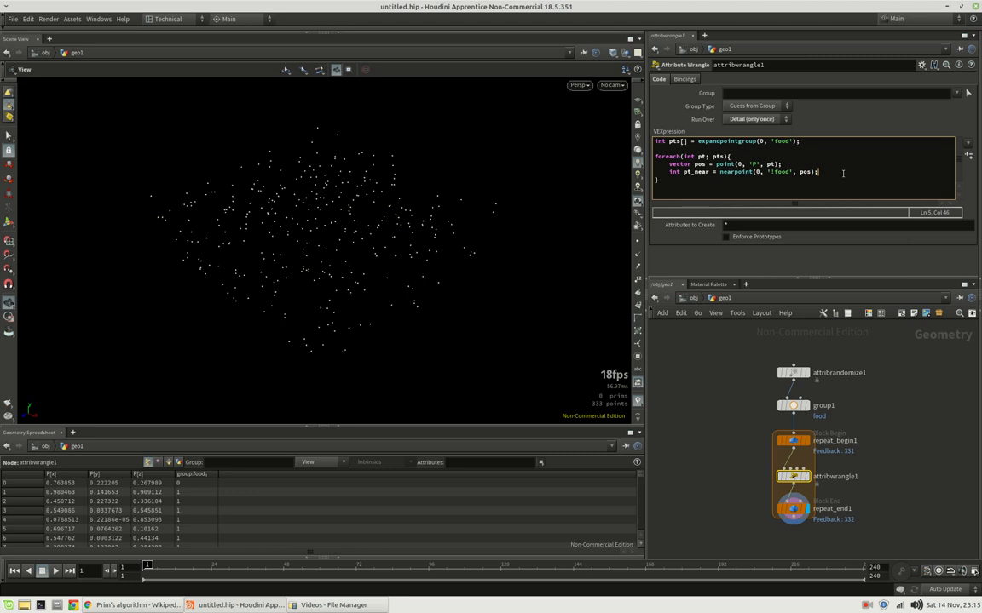
Fetch the near point's position and compute the distance between the two points
{"action": "type", "text": "vector pos_"}
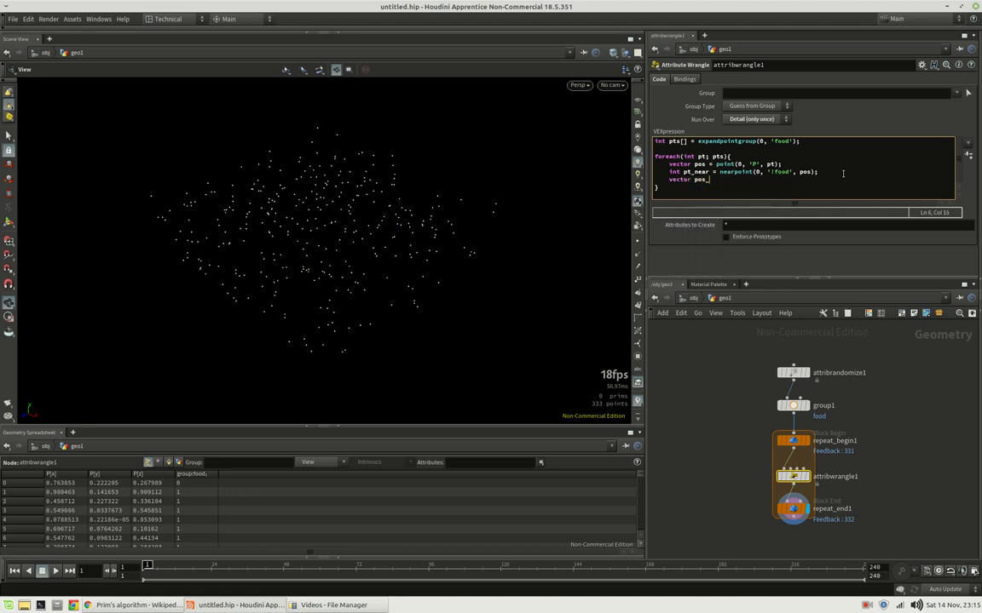
{"action": "type", "text": "near ="}
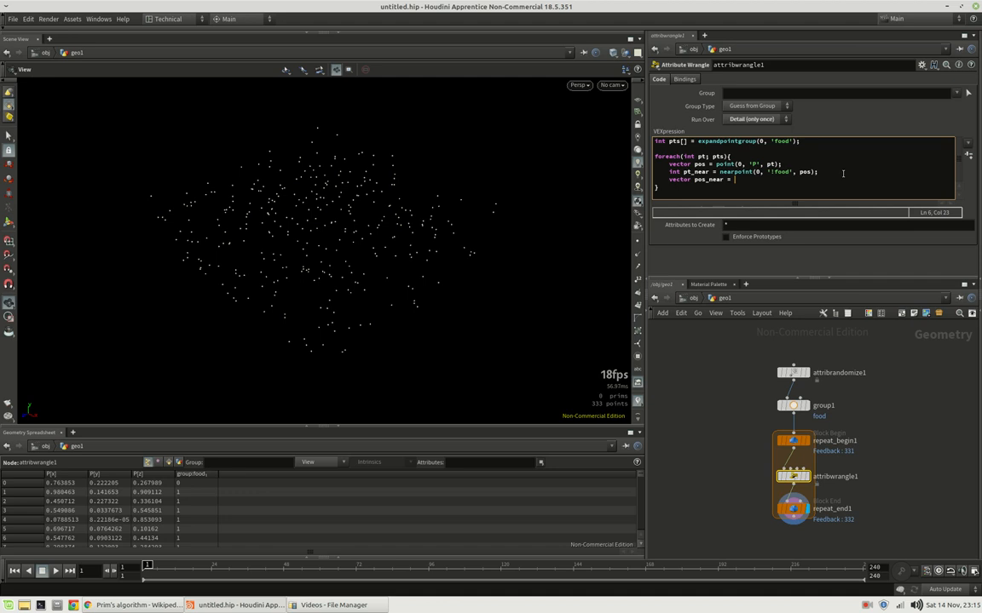
{"action": "type", "text": "point(0, \"P\", pt_near);"}
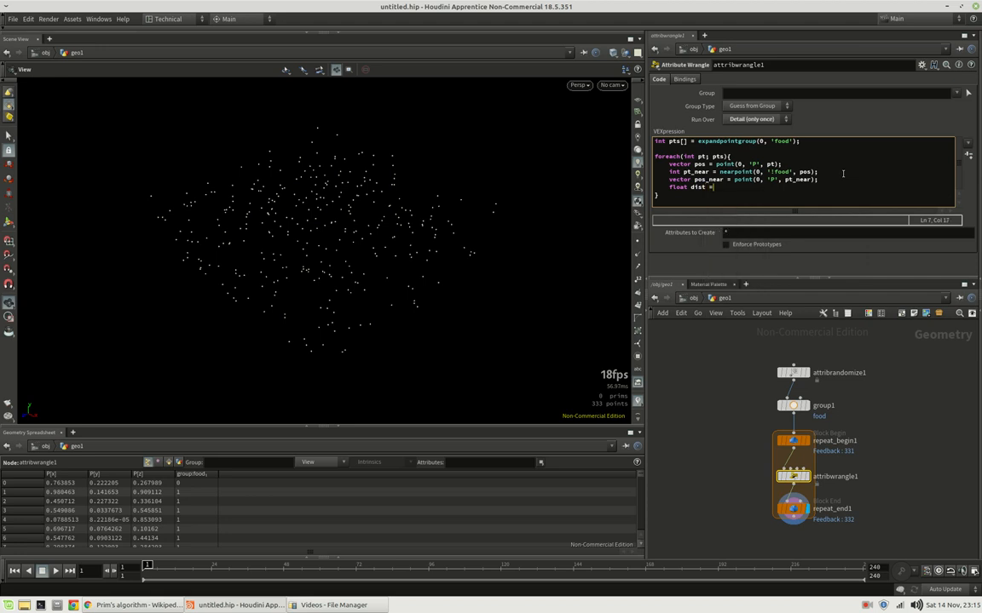
{"action": "type", "text": "distance("}
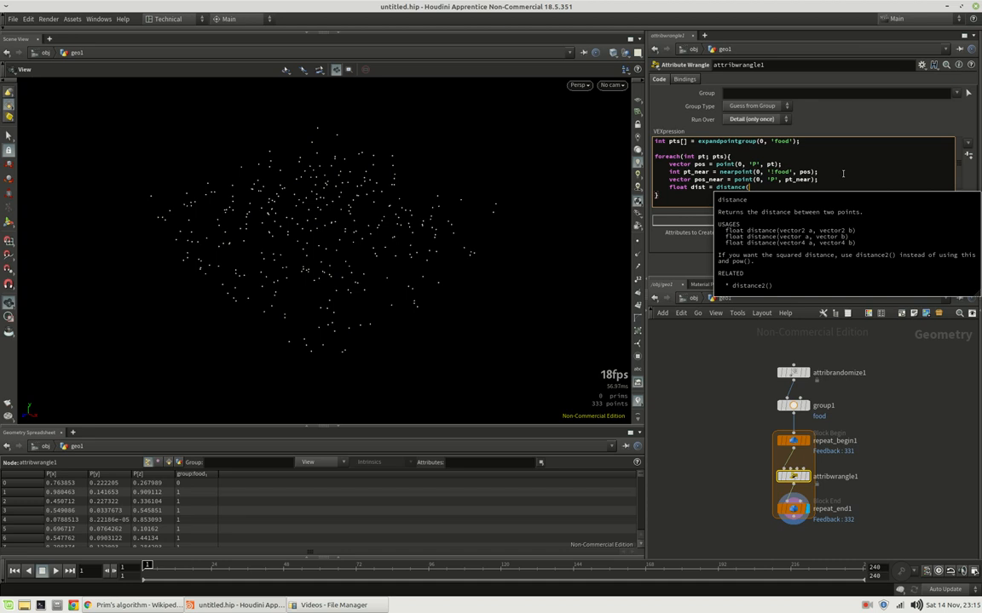
{"action": "type", "text": "pos, pos_near"}
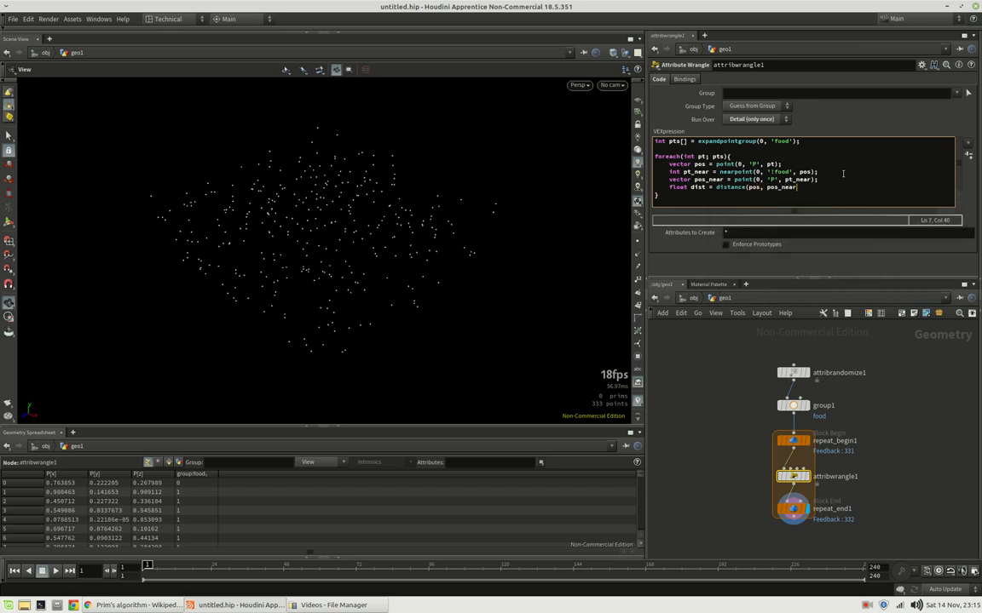
{"action": "key", "text": "Return"}
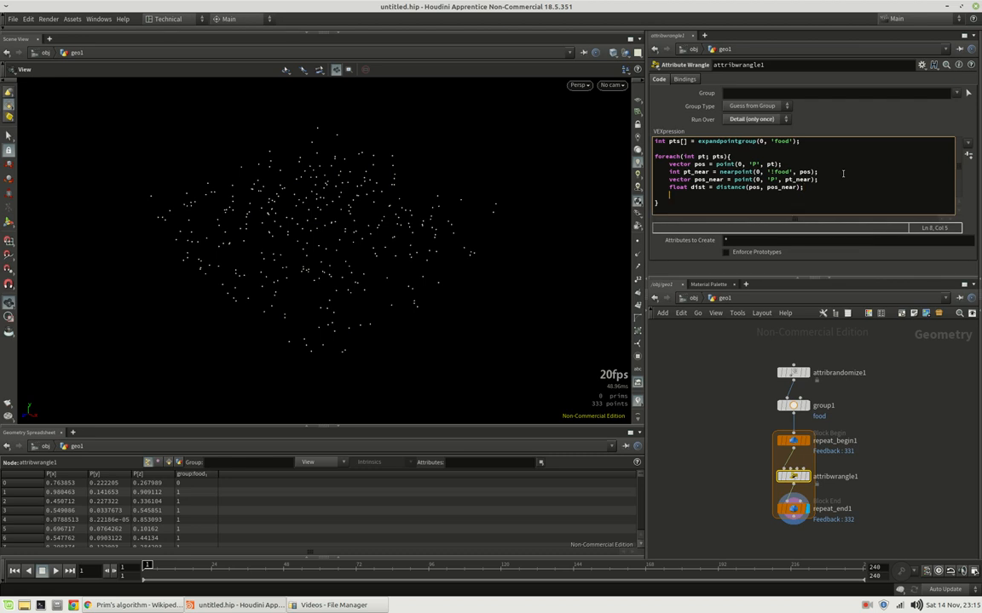
Add an if block keeping dist_min (initialised 1e5) and storing the closest pair pt_0, pt_1
{"action": "type", "text": "if(dist"}
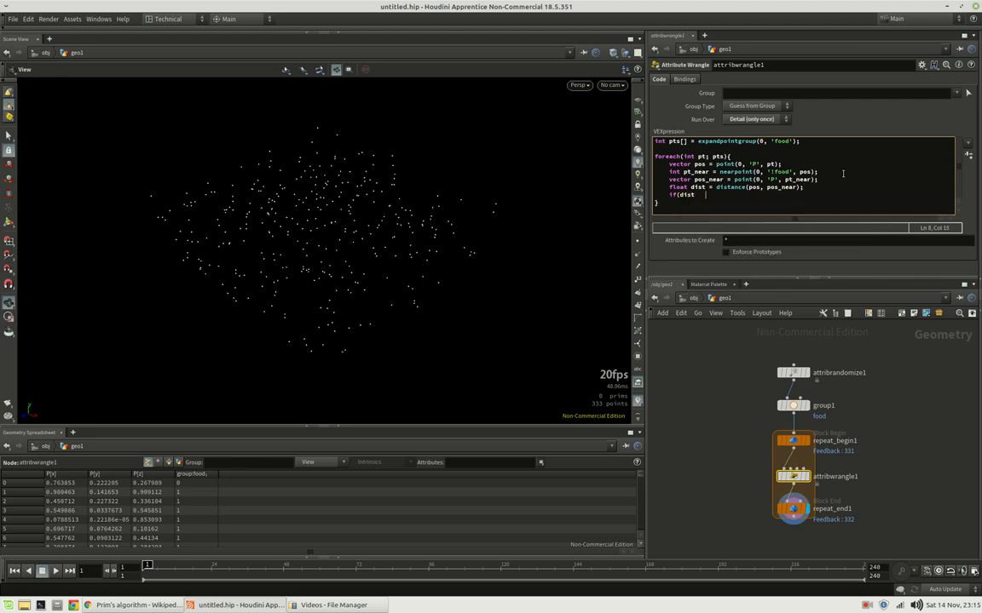
{"action": "type", "text": "< d"}
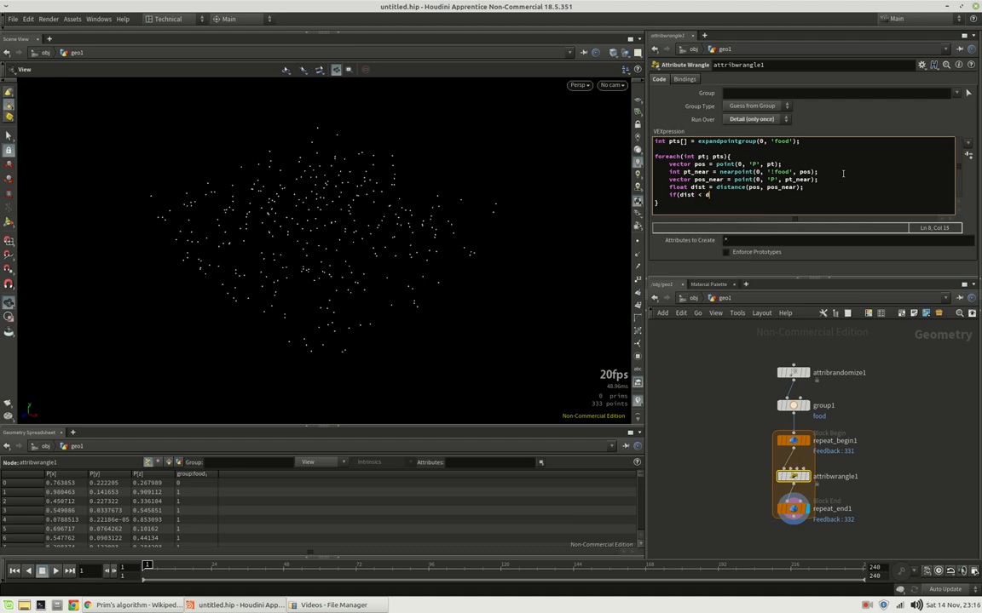
{"action": "type", "text": "ist_min){"}
{"action": "type", "text": "float dist_min ="}
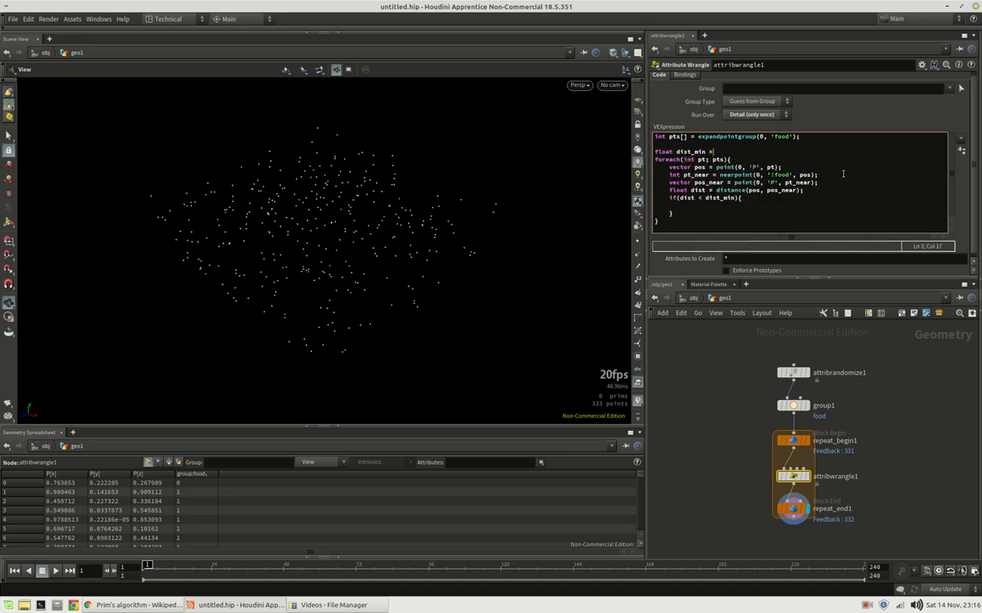
{"action": "type", "text": "1e"}
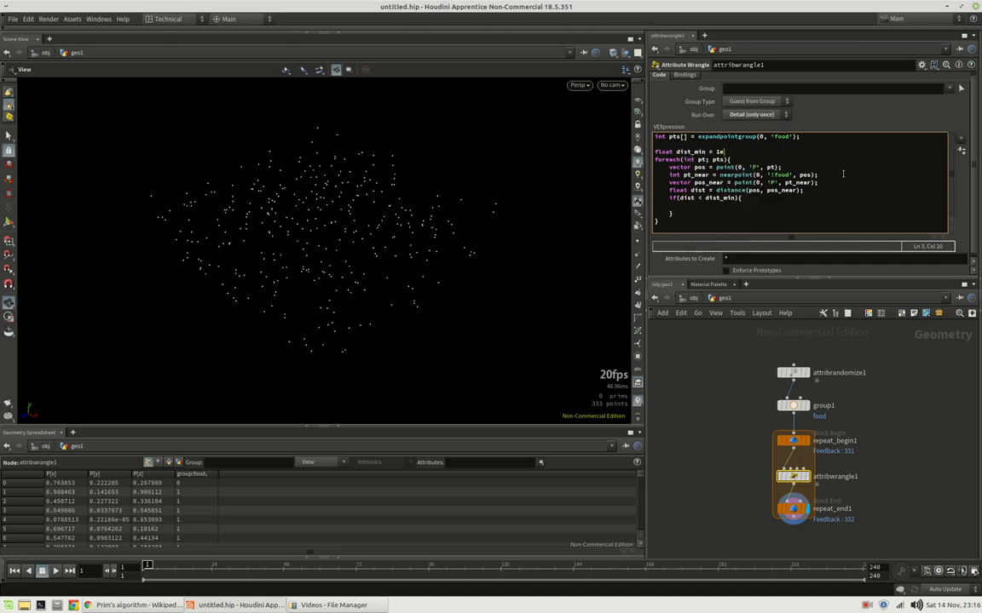
{"action": "type", "text": "5;"}
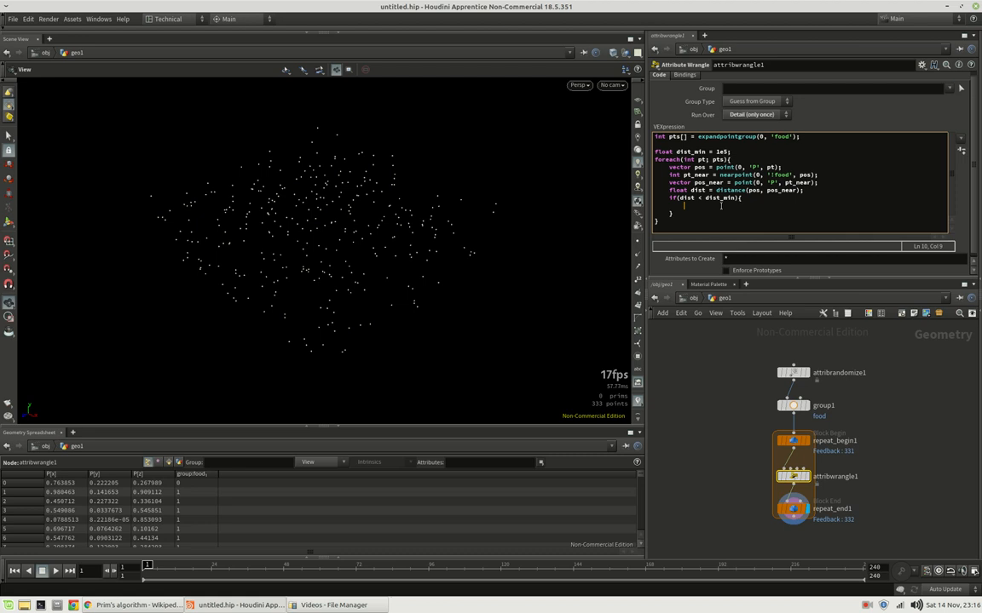
{"action": "mouse_move", "coordinate": [460, 248]}
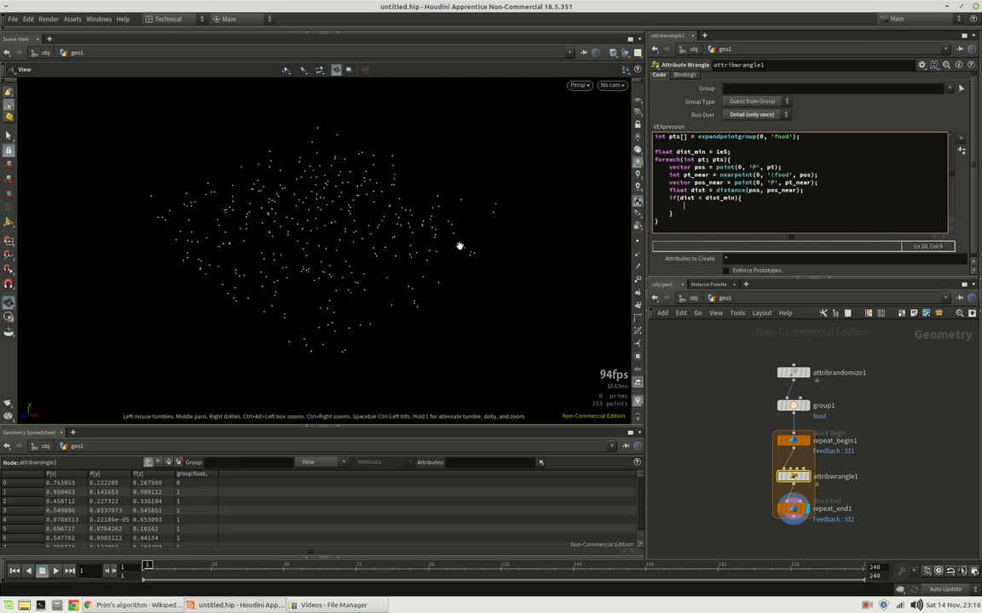
{"action": "mouse_move", "coordinate": [450, 240]}
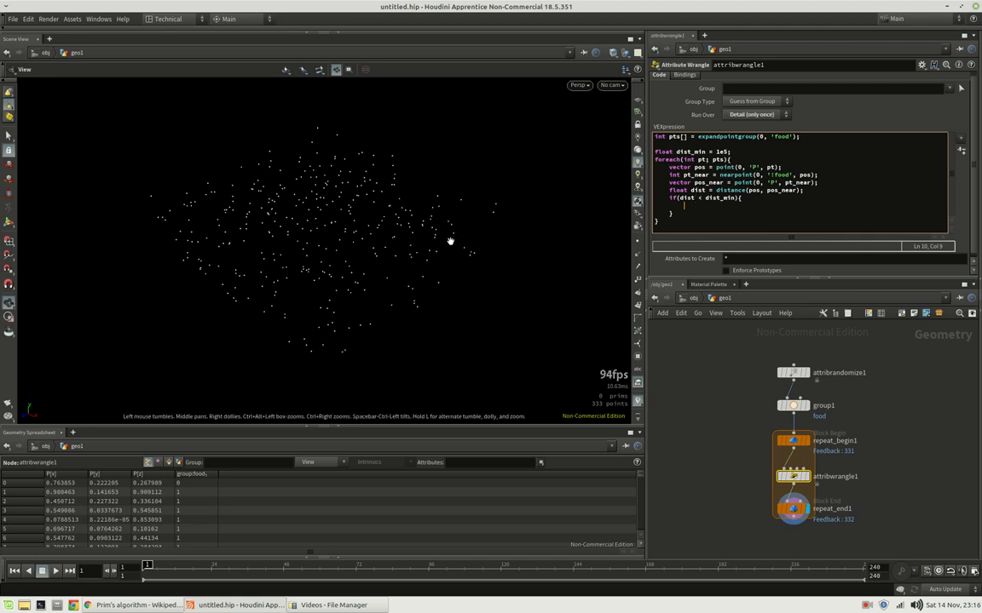
{"action": "mouse_move", "coordinate": [450, 266]}
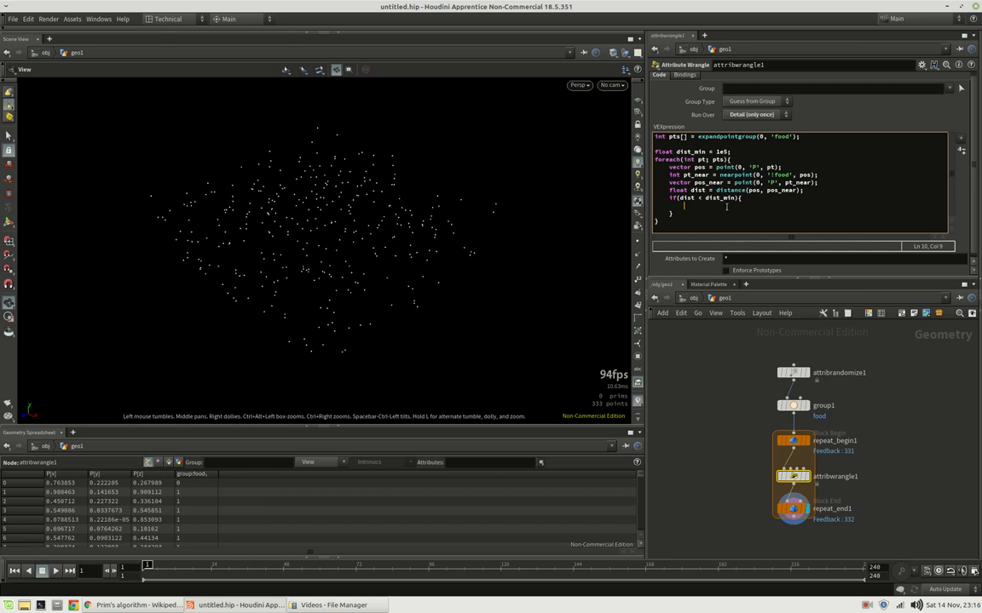
{"action": "type", "text": "dist_min ="}
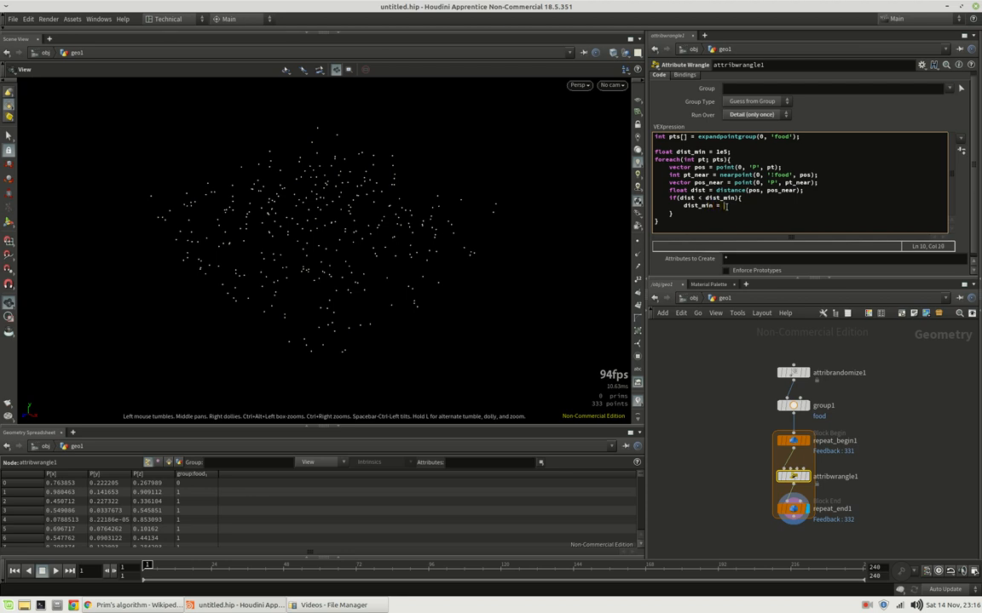
{"action": "type", "text": "dist;"}
{"action": "type", "text": "pt_0 ="}
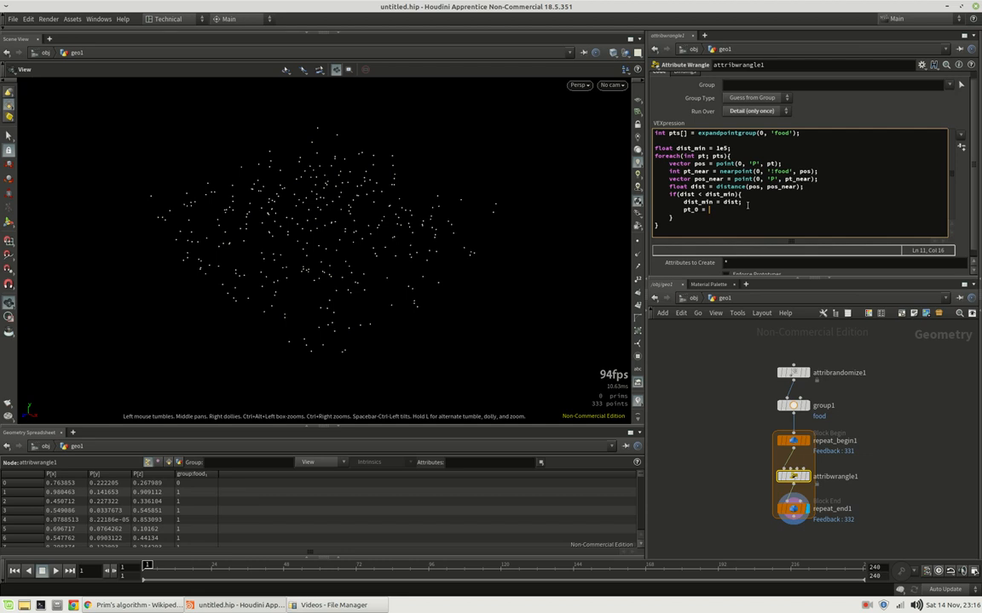
{"action": "type", "text": "pt;"}
{"action": "type", "text": "pt_1 ="}
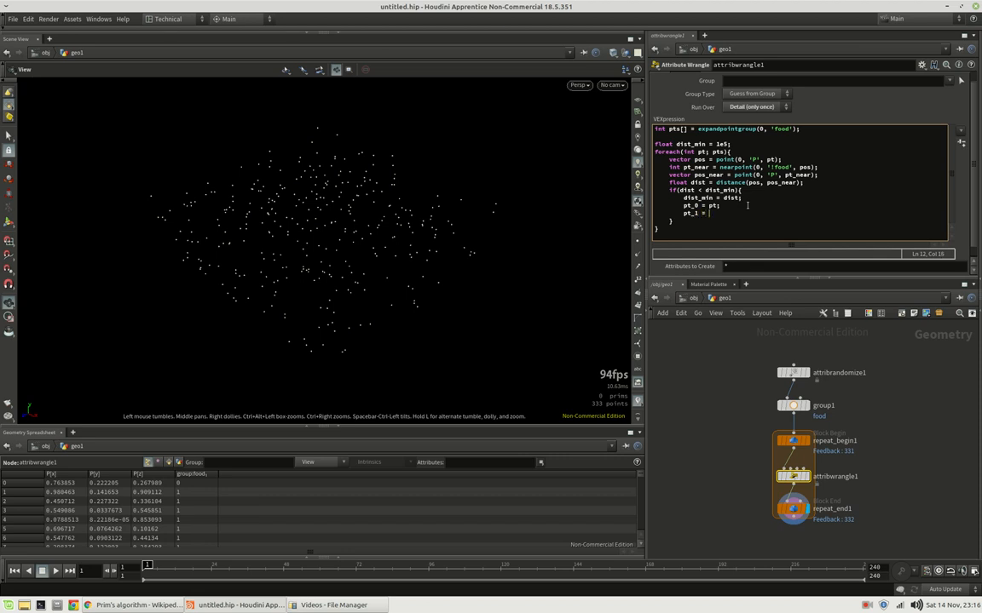
Declare int pt_0 = -1 and int pt_1 = -1 above the loop and recook the wrangle
{"action": "type", "text": "pt_near;"}
{"action": "type", "text": "int"}
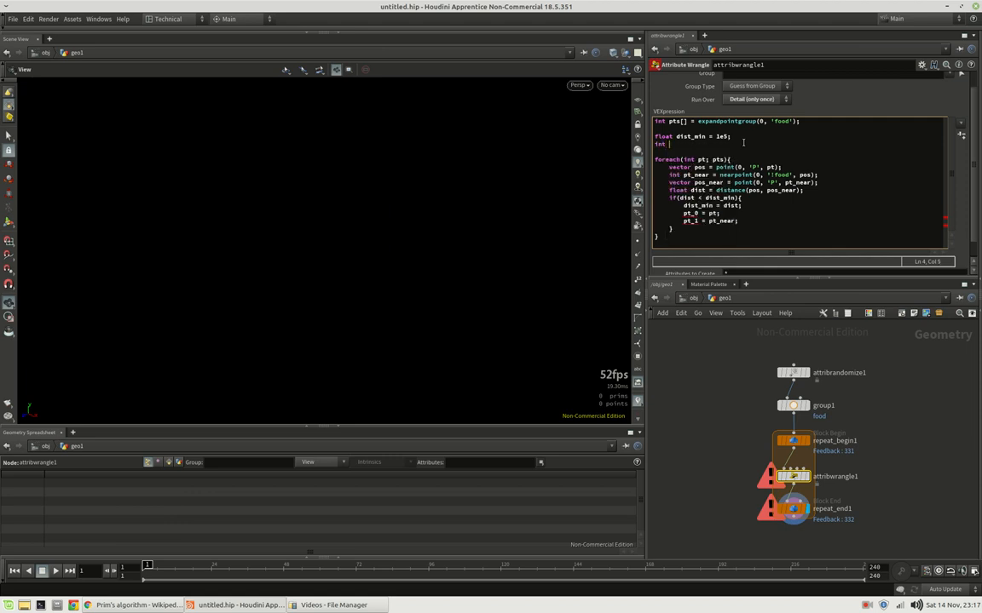
{"action": "type", "text": "pt_"}
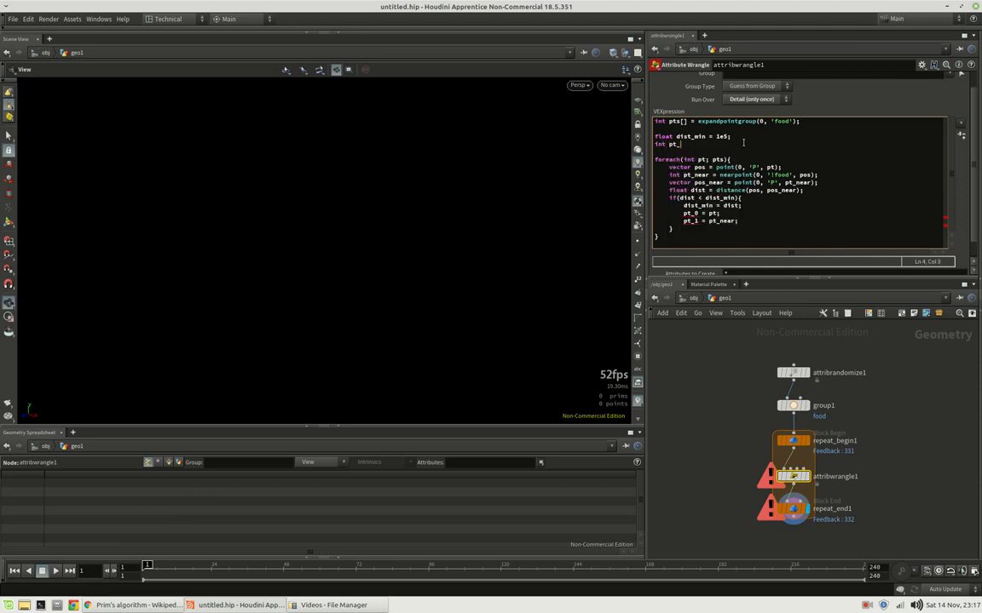
{"action": "type", "text": "= -1"}
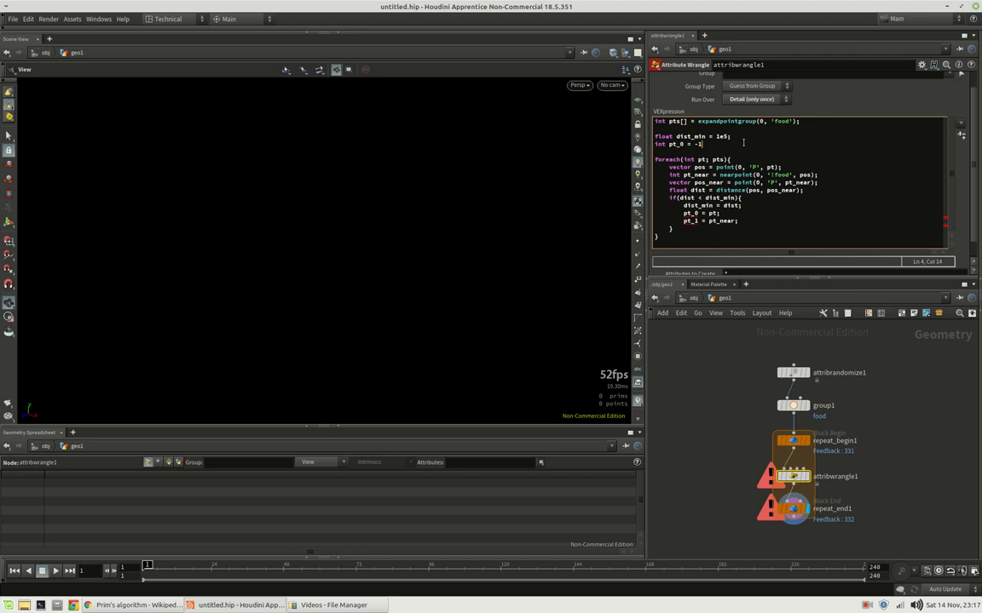
{"action": "type", "text": "int t"}
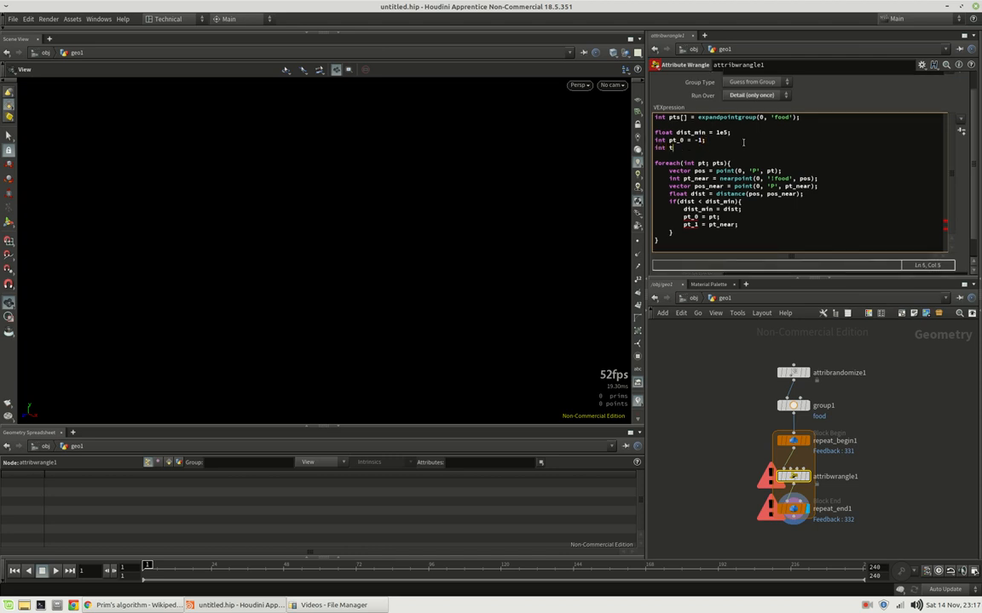
{"action": "type", "text": "pt_1 = -1;"}
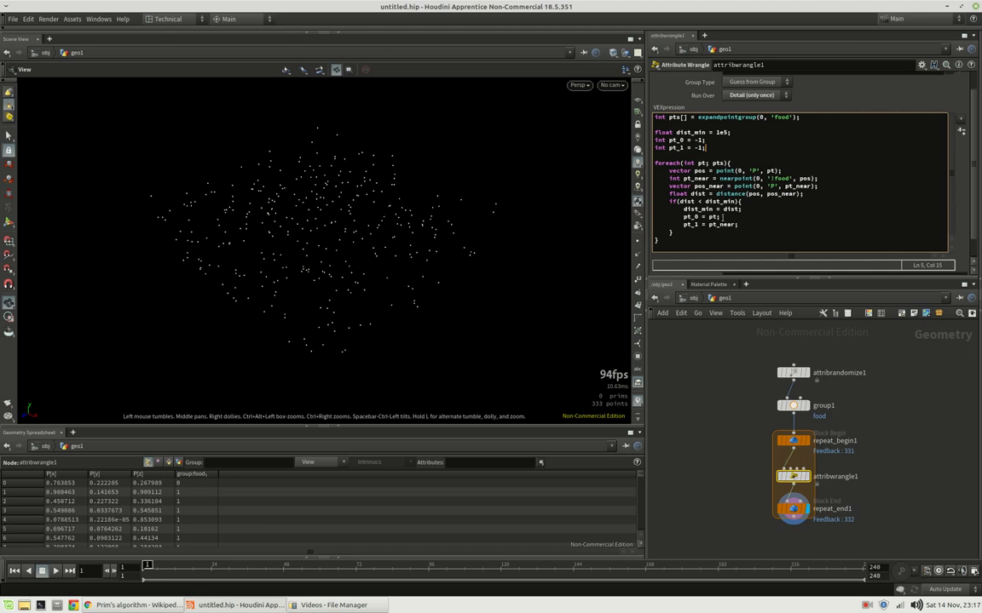
{"action": "mouse_move", "coordinate": [480, 230]}
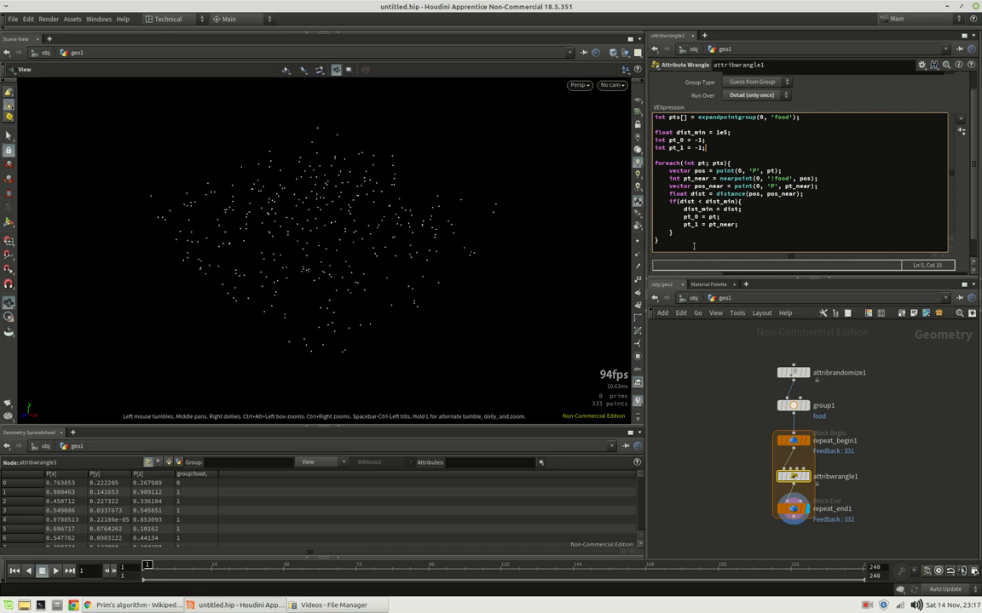
{"action": "left_click", "coordinate": [668, 240]}
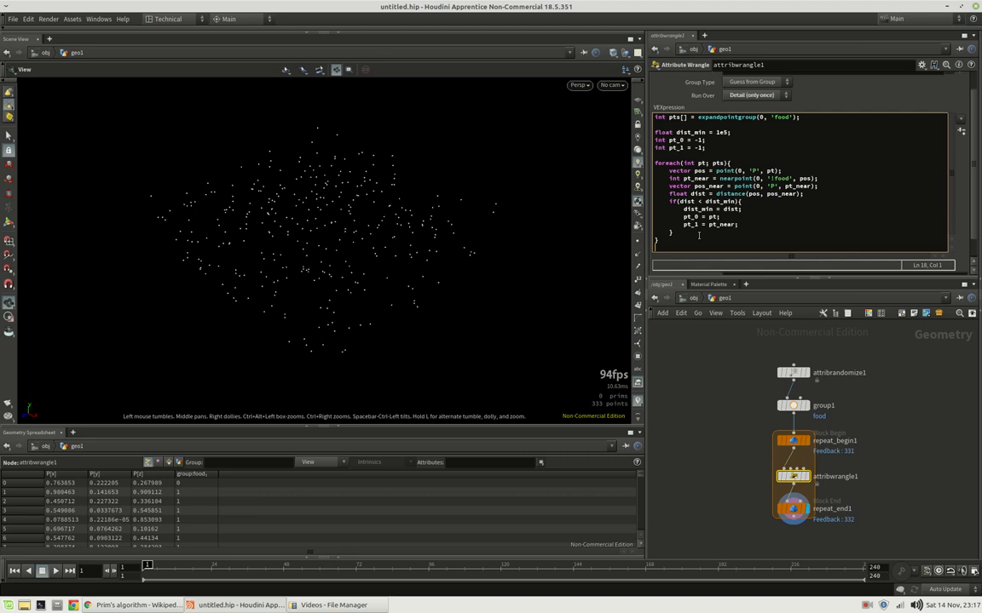
Add addprim(0,'polyline',pt_0,pt_1) and setpointgroup(0,'food',pt_0,1) after the loop
{"action": "type", "text": "addprim(0, 'polyline"}
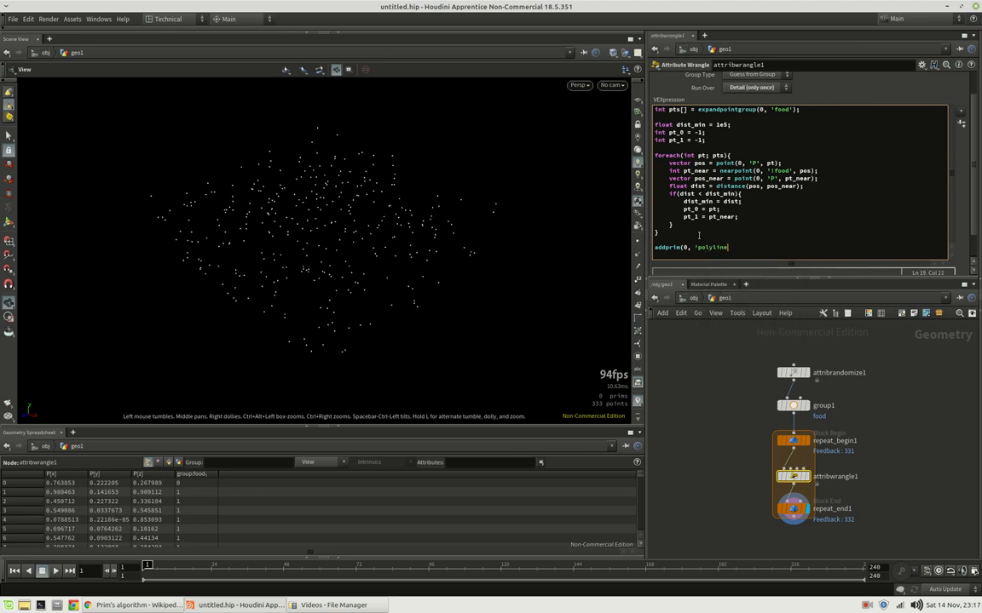
{"action": "type", "text": ", pt_0"}
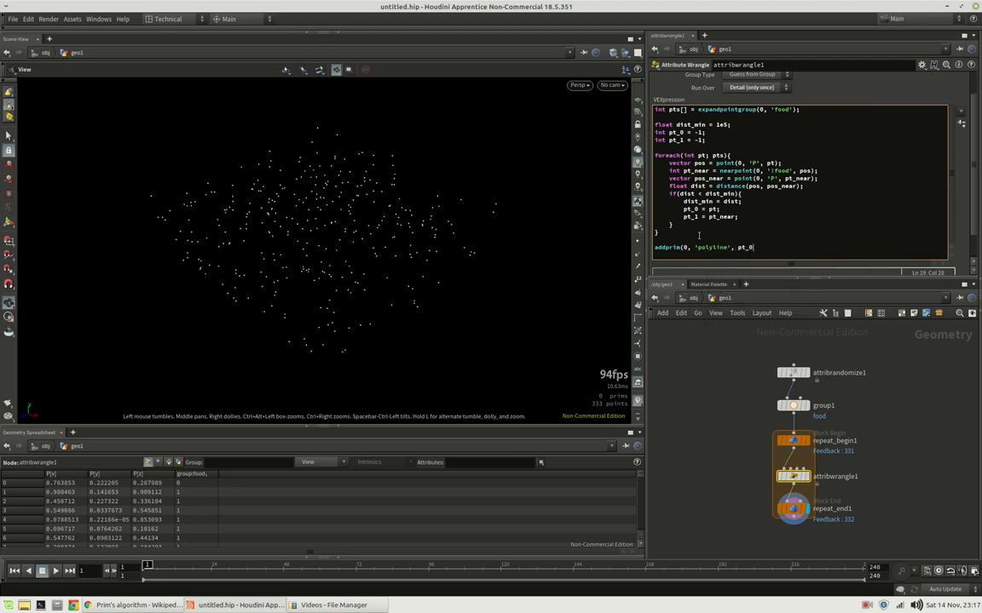
{"action": "type", "text": ", pt_1"}
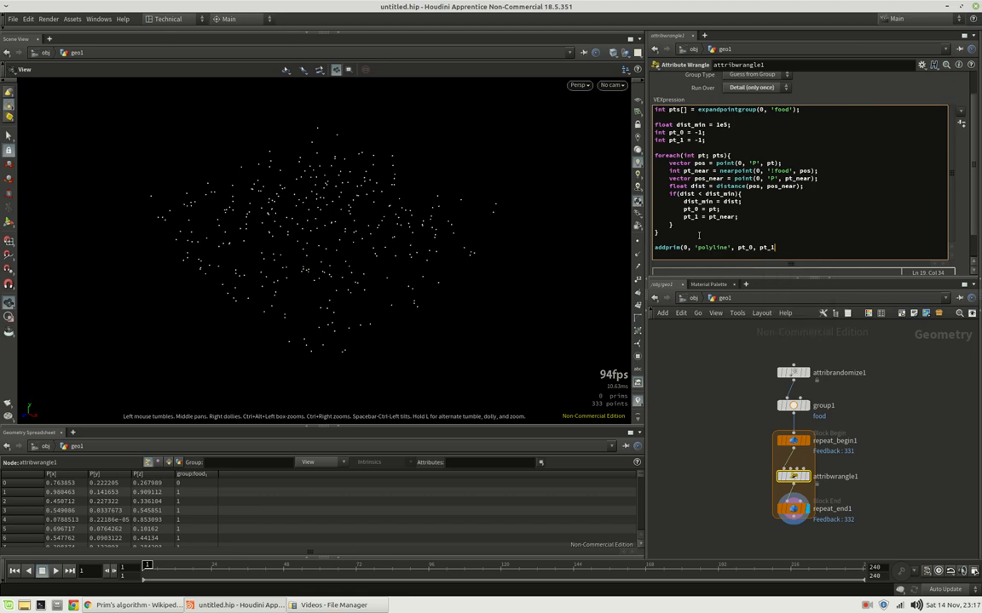
{"action": "type", "text": ");"}
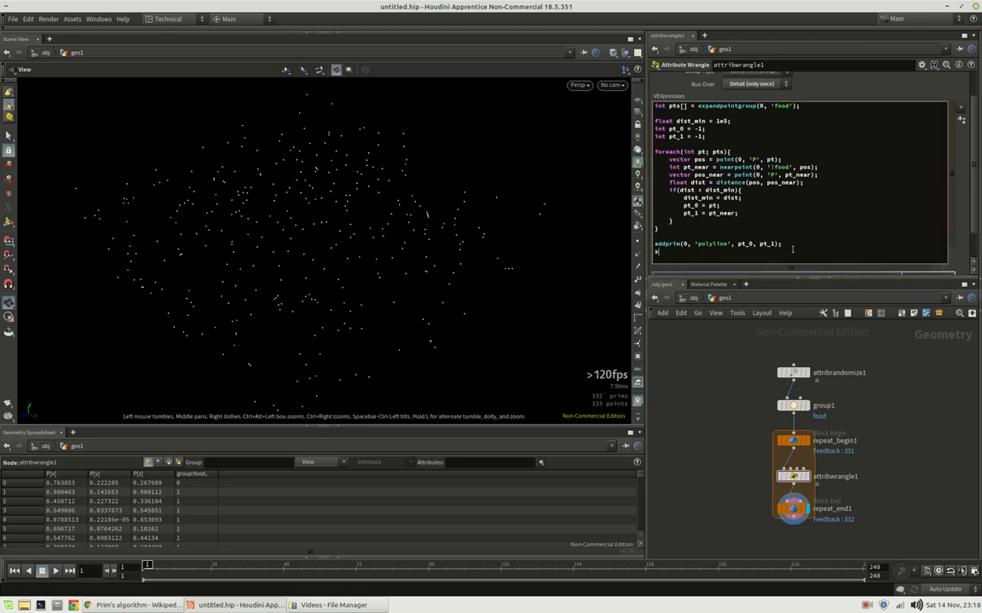
{"action": "type", "text": "setpointgroup(0,"}
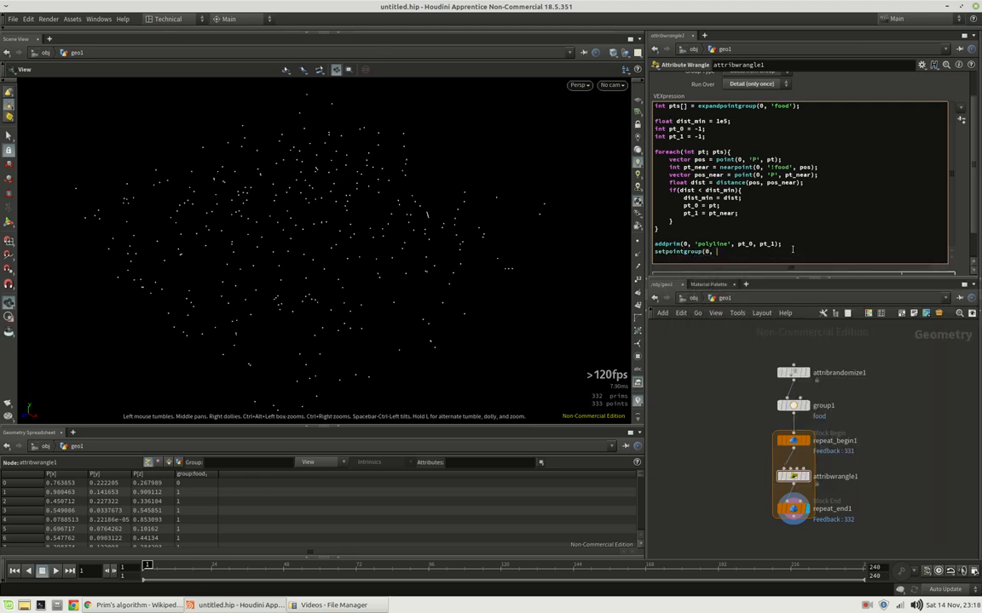
{"action": "type", "text": "'food']"}
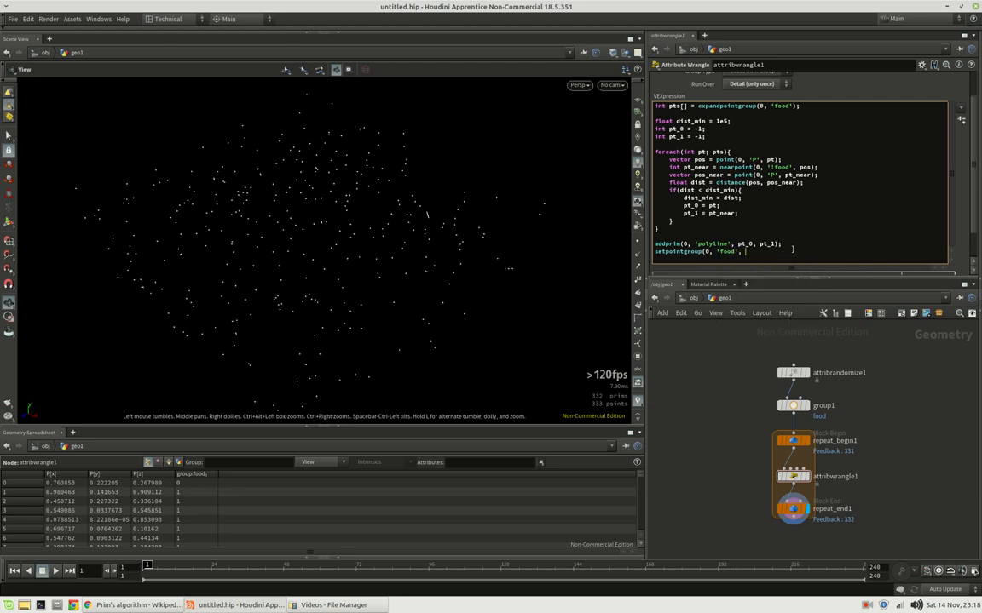
{"action": "type", "text": "pt_0, 0, 'set');"}
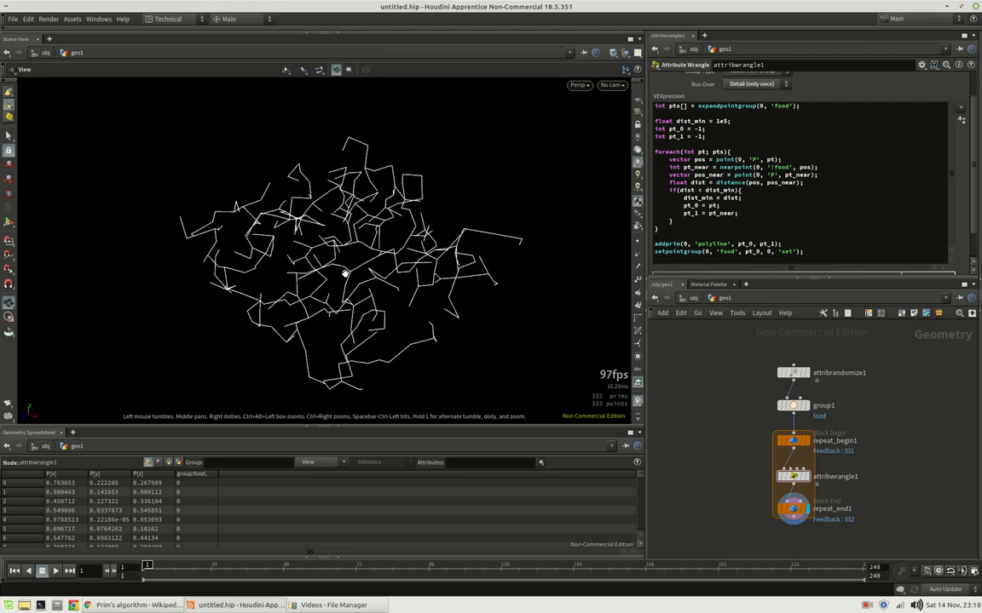
Tumble the viewport to inspect the connected polyline tree
{"action": "left_click_drag", "start_coordinate": [345, 273], "coordinate": [392, 293]}
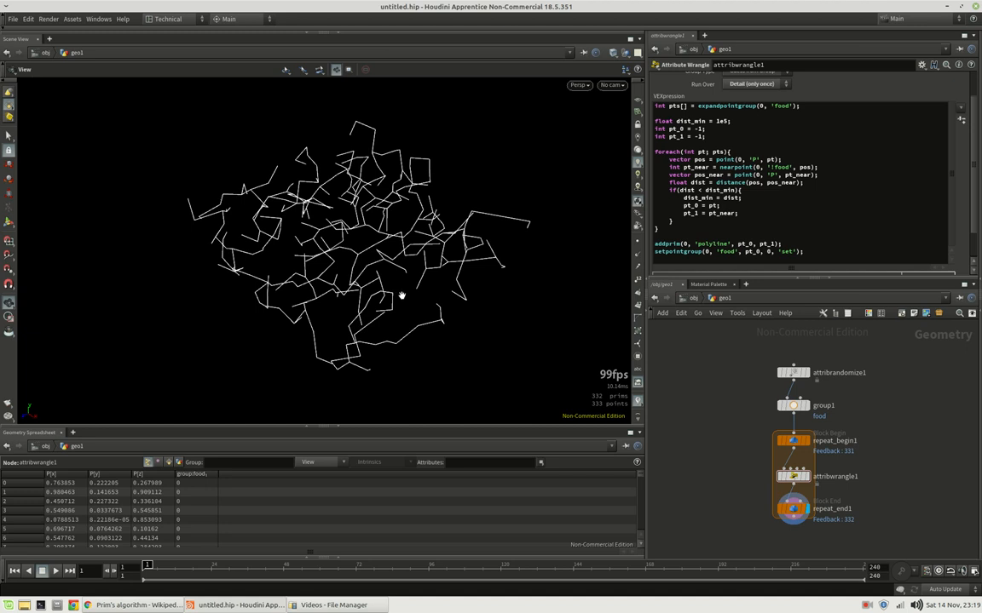
{"action": "mouse_move", "coordinate": [406, 296]}
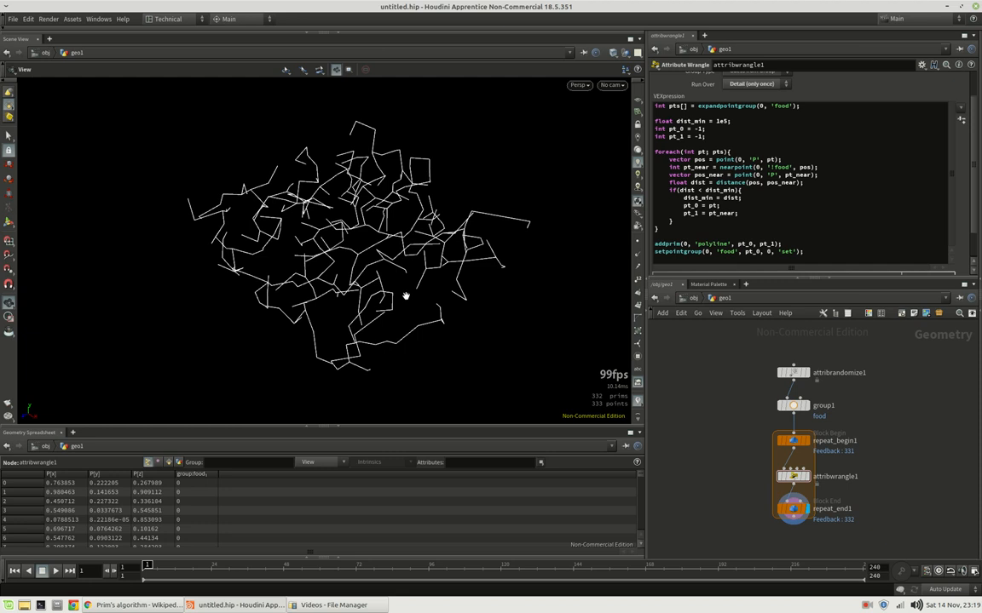
{"action": "mouse_move", "coordinate": [392, 300]}
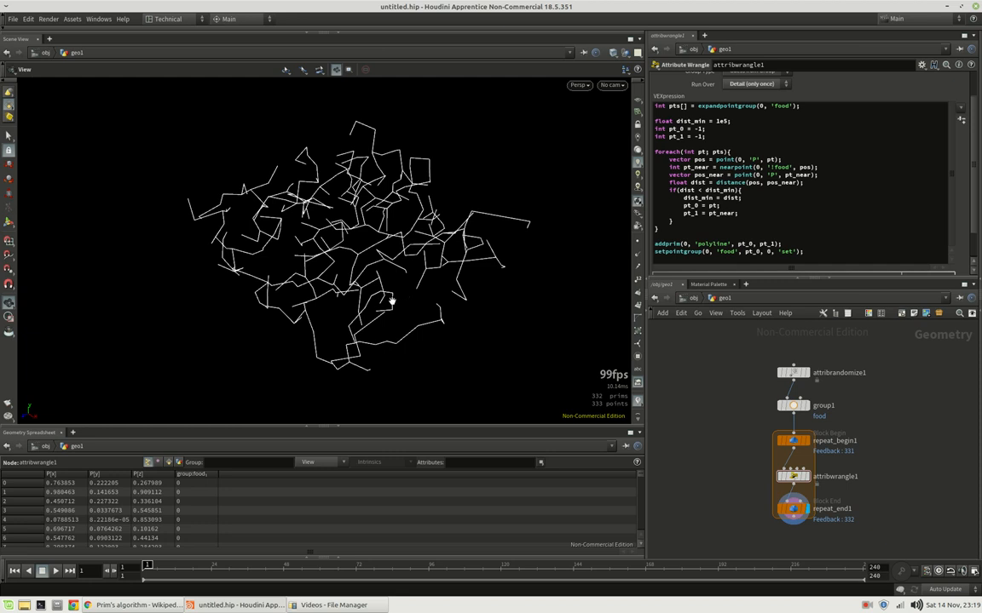
{"action": "mouse_move", "coordinate": [375, 303]}
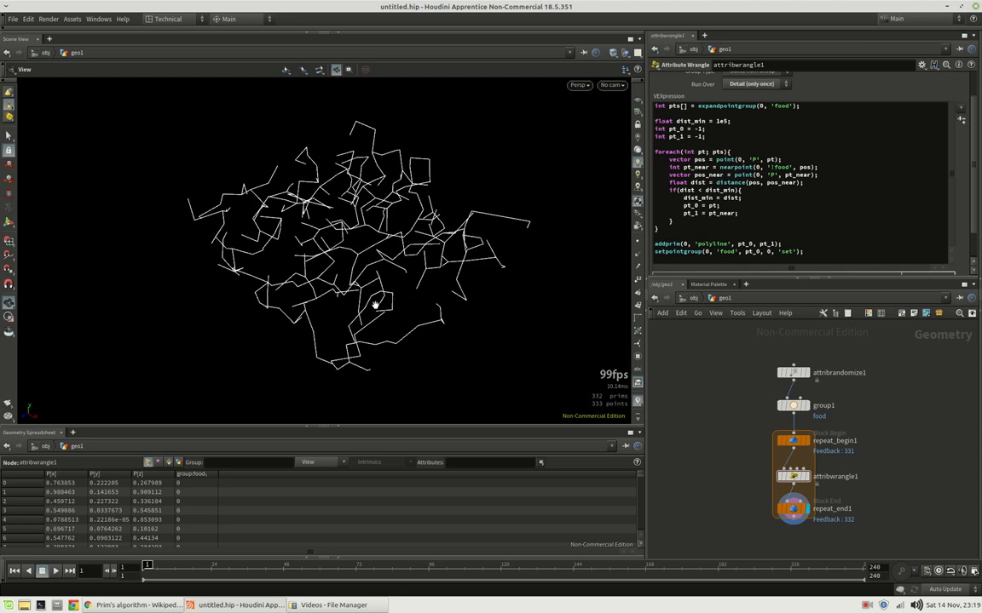